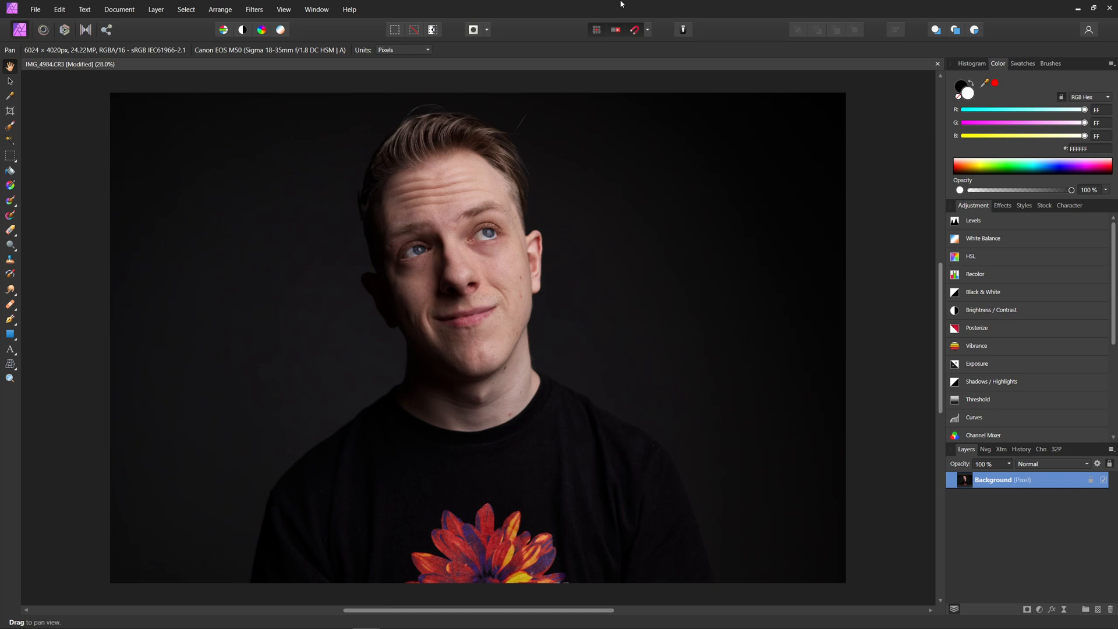
mouse_move(370, 177)
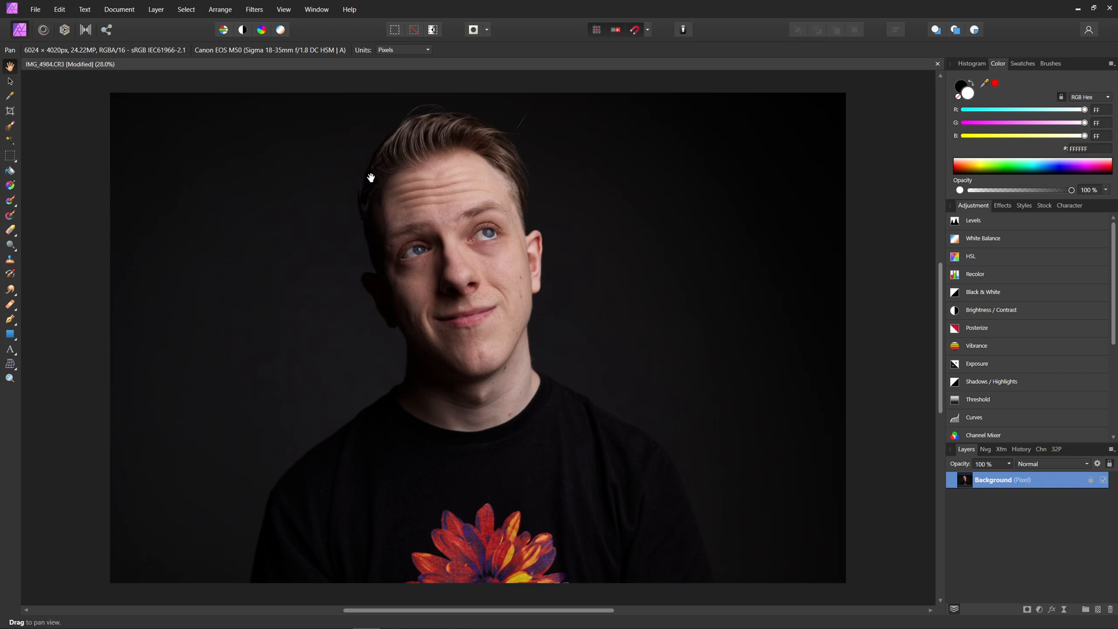
mouse_move(784, 5)
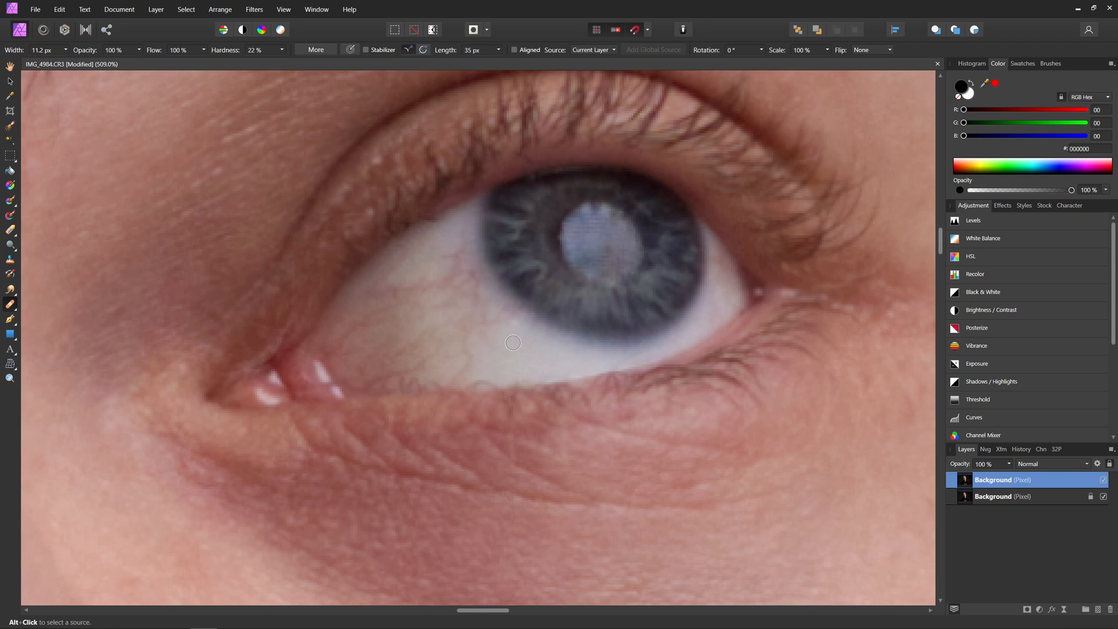
mouse_move(510, 347)
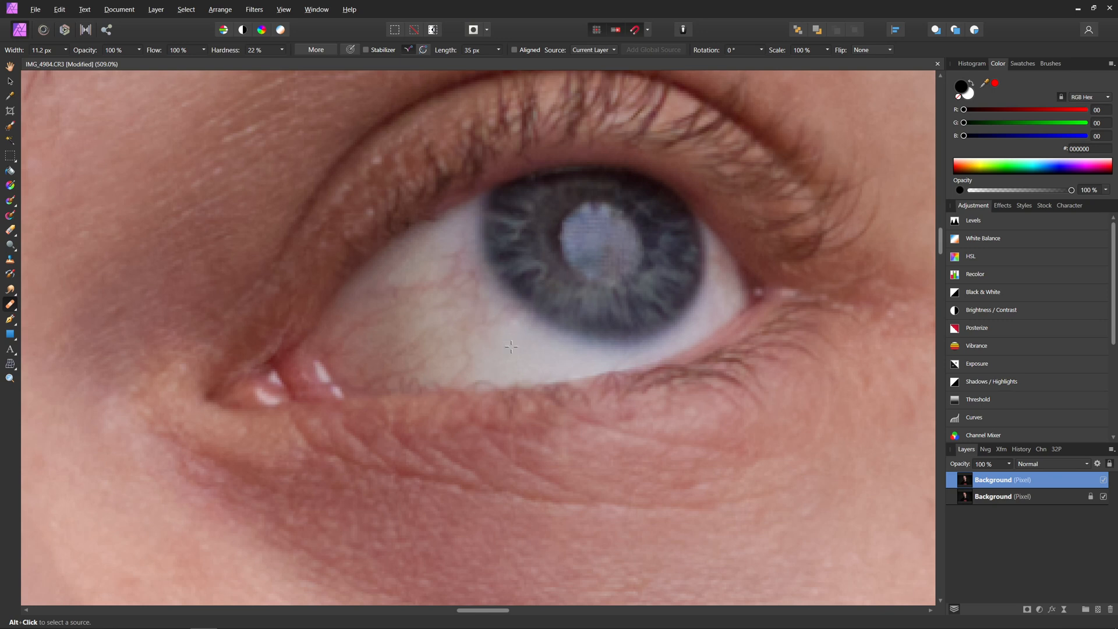
mouse_move(510, 349)
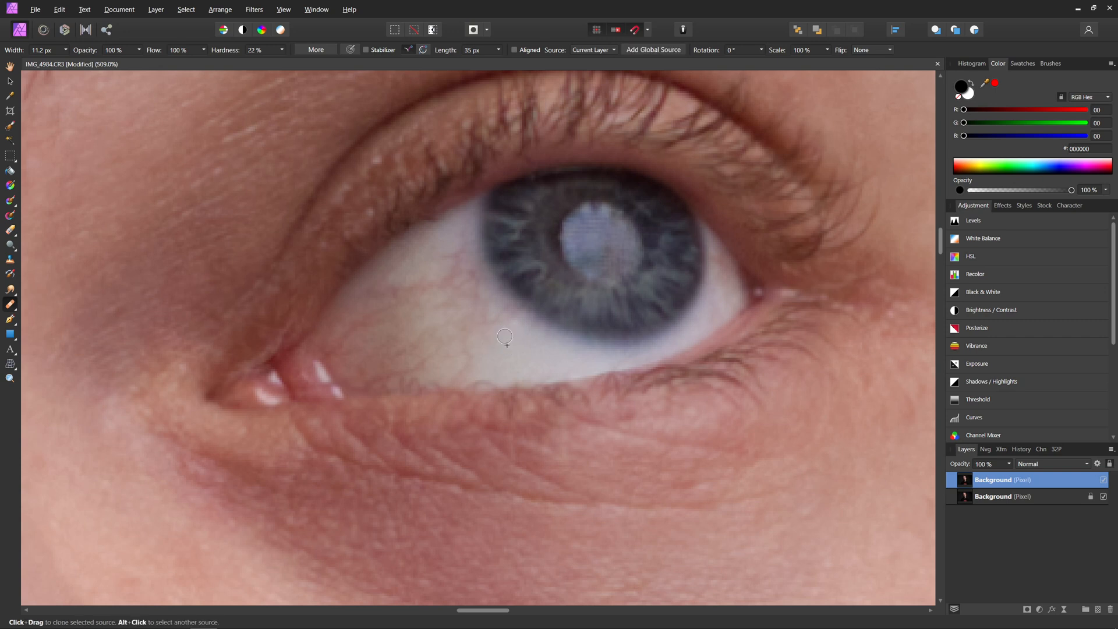
mouse_move(440, 331)
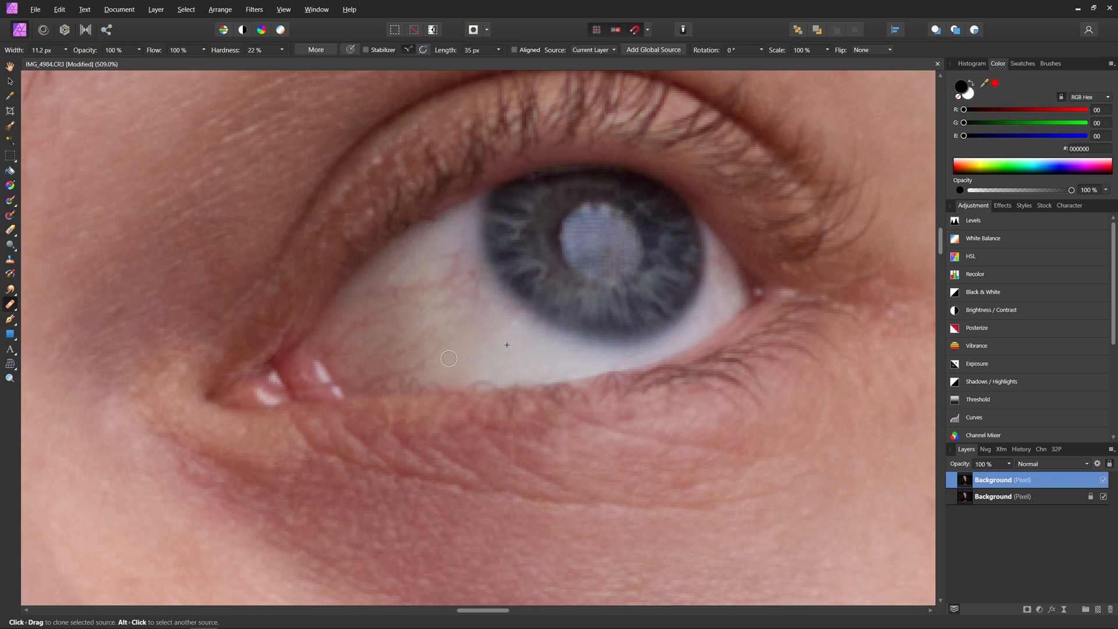
mouse_move(442, 345)
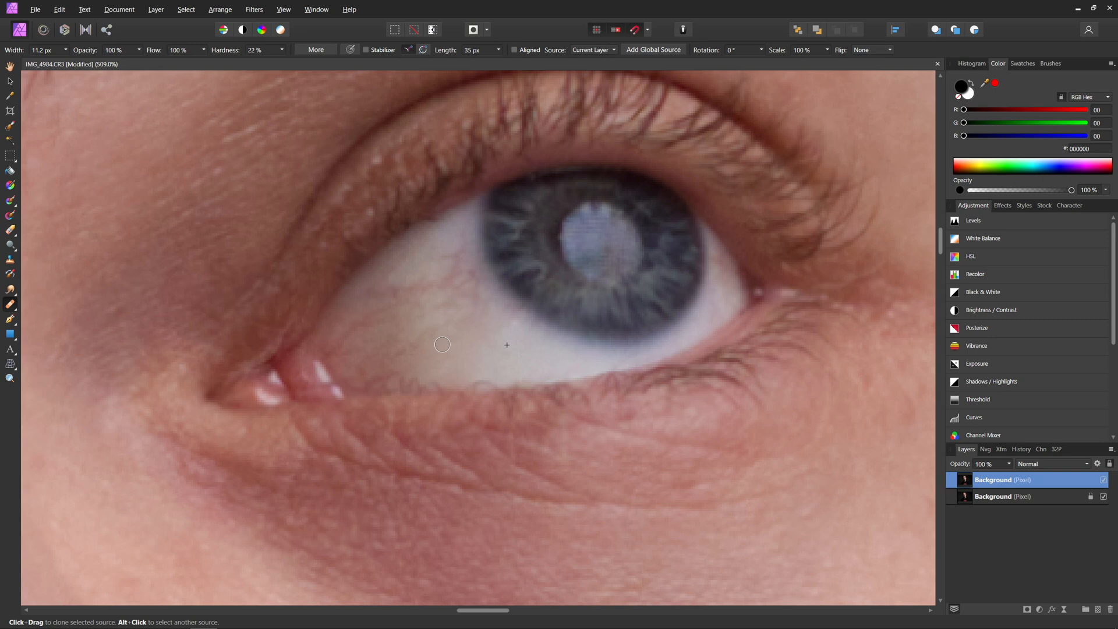
mouse_move(461, 253)
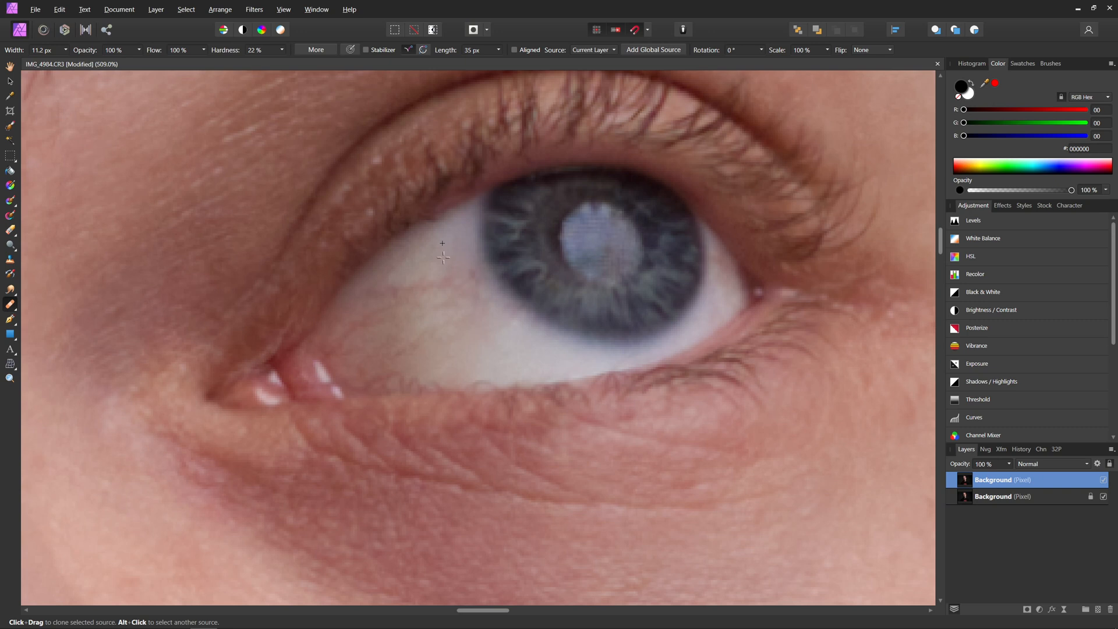
mouse_move(429, 261)
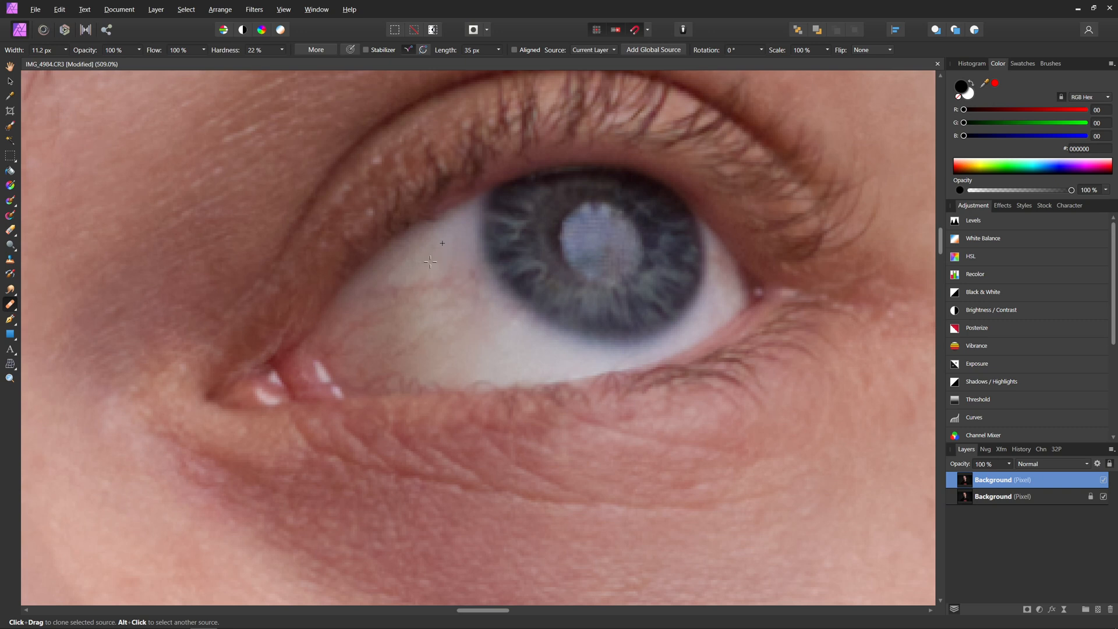
mouse_move(536, 291)
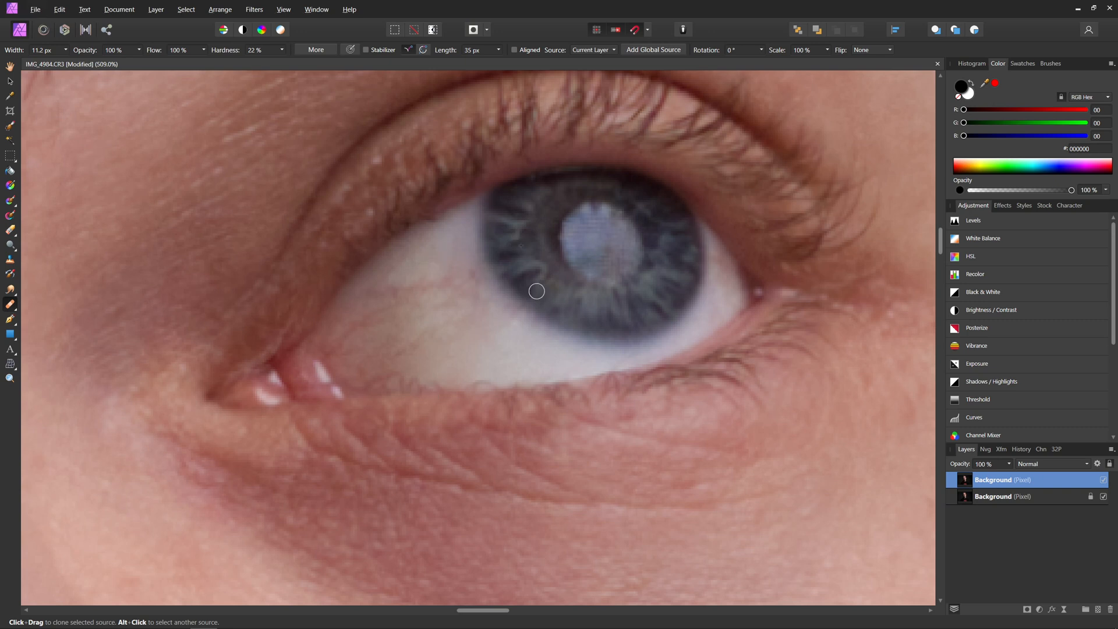
Clone away the red veins across the eye white on the duplicate layer
drag(536, 291, 404, 314)
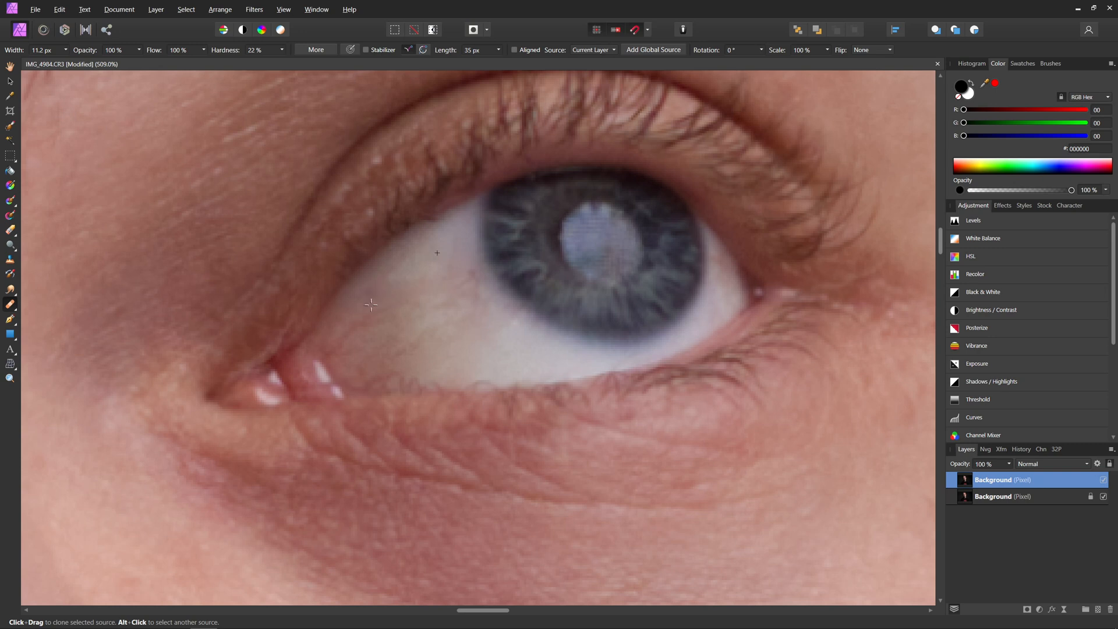
mouse_move(385, 275)
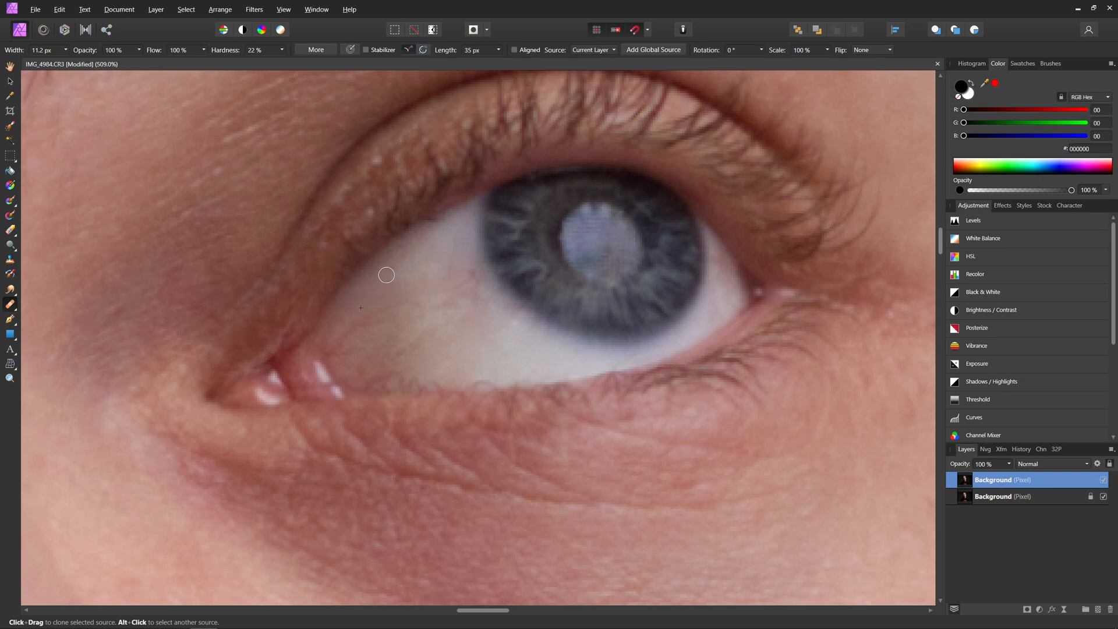
mouse_move(467, 277)
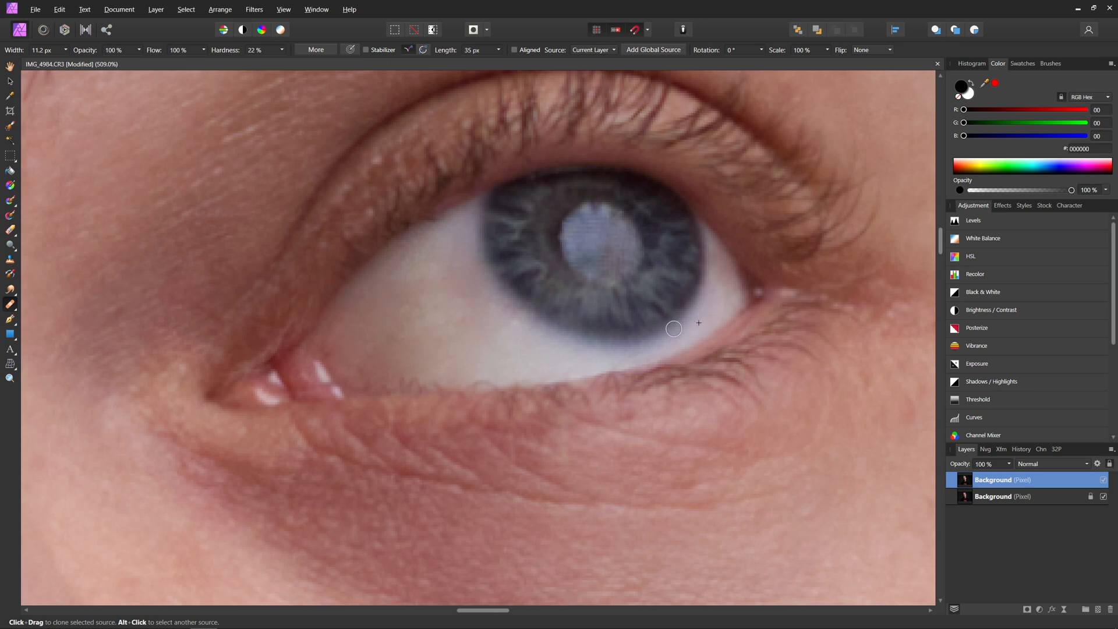
scroll(down, 3)
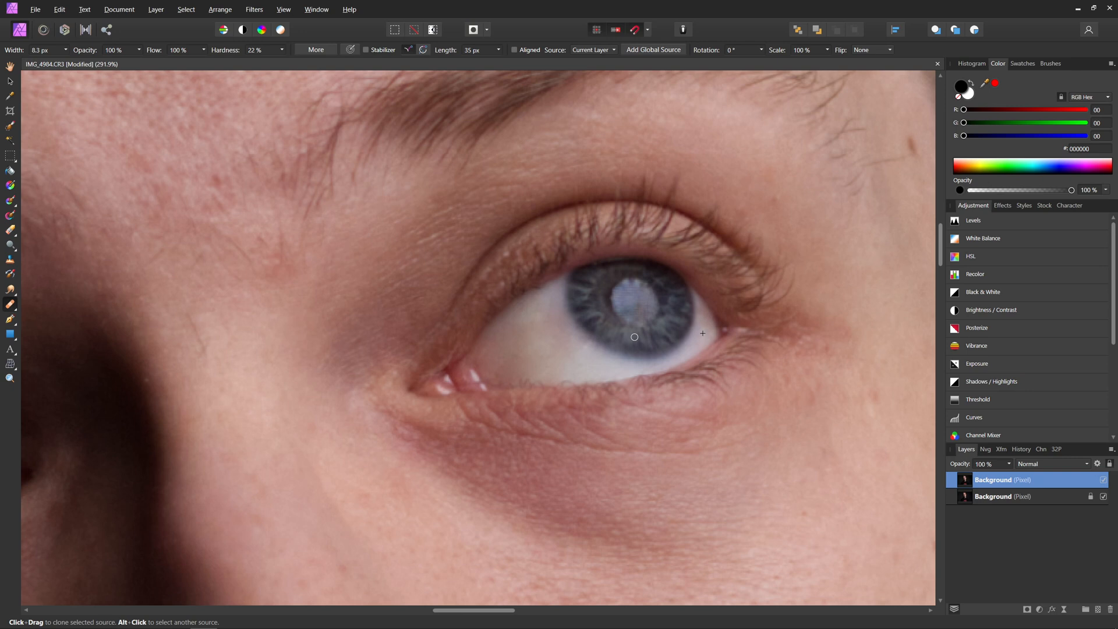
mouse_move(509, 372)
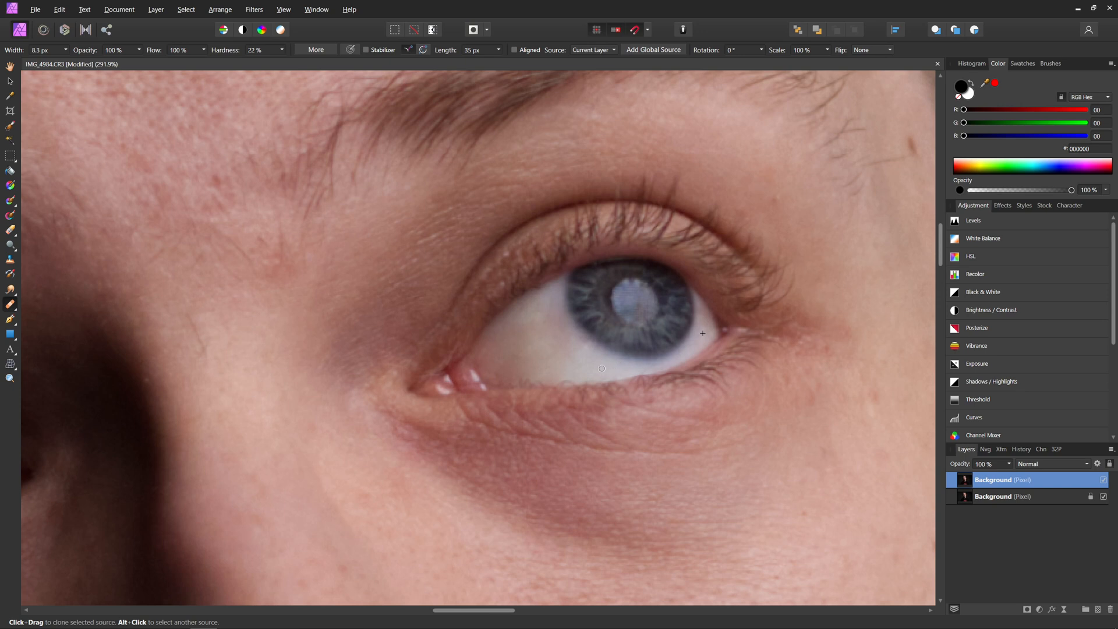
mouse_move(545, 336)
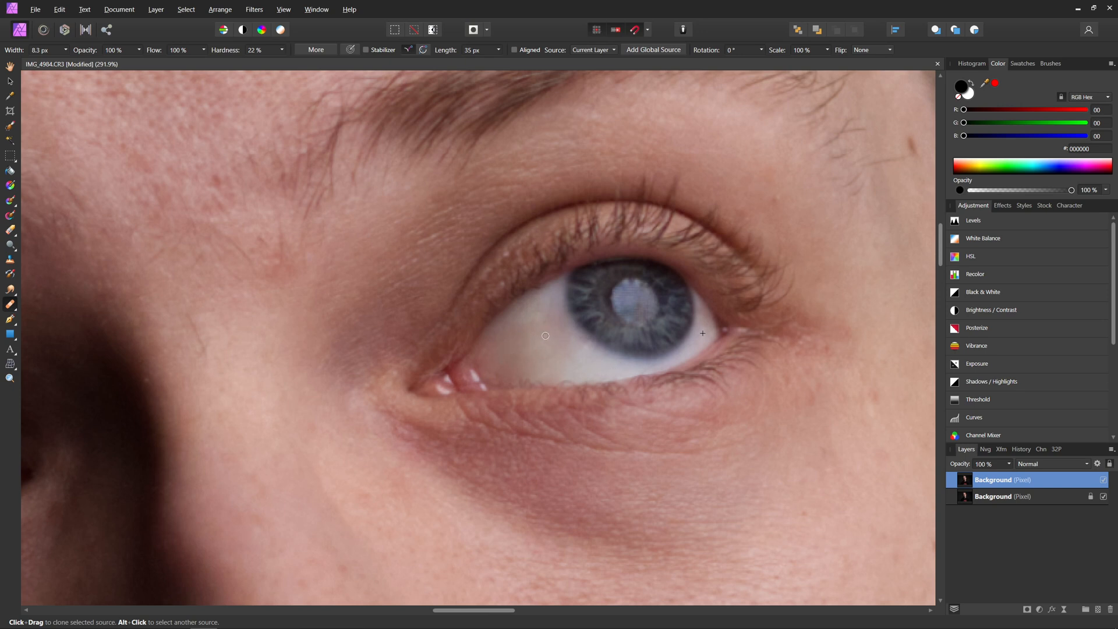
mouse_move(517, 362)
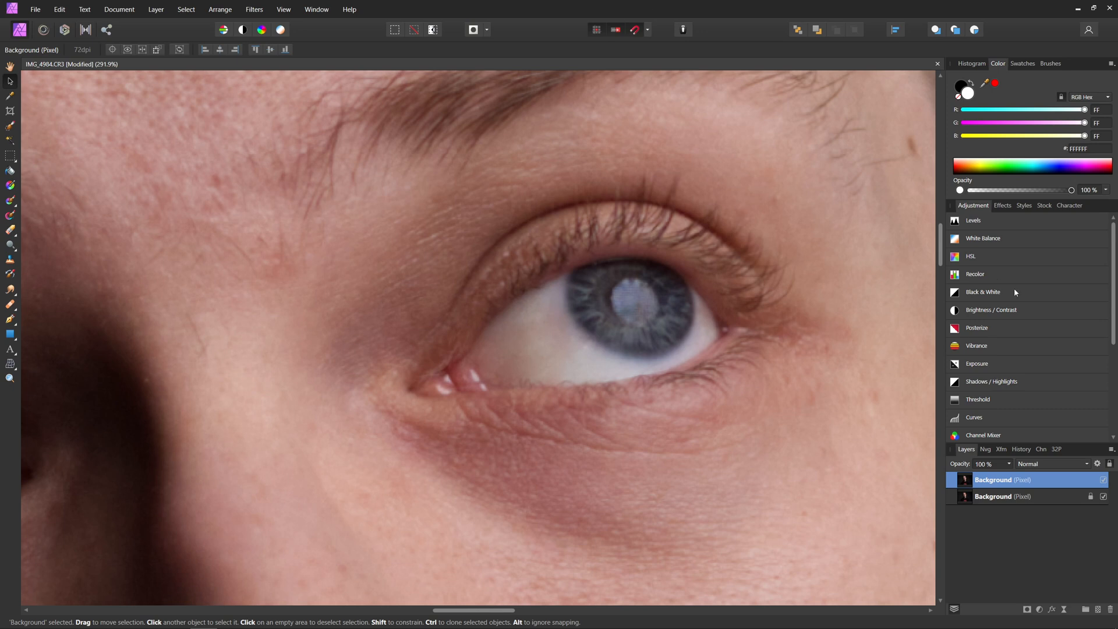
Add a Curves adjustment with its midpoint pulled down to darken midtones
scroll(down, 3)
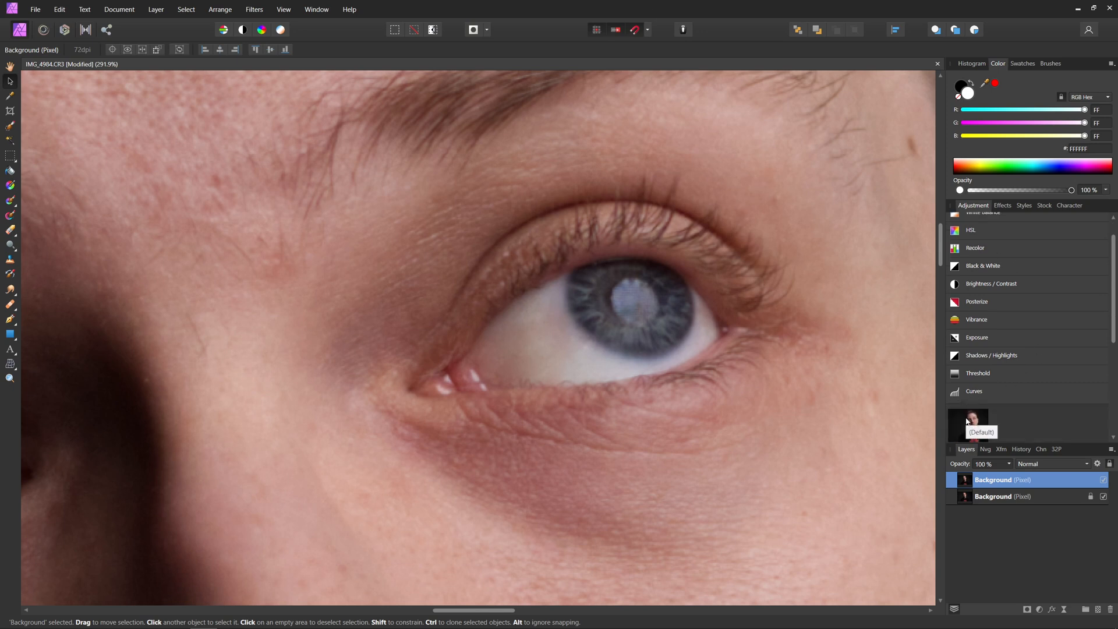
click(972, 390)
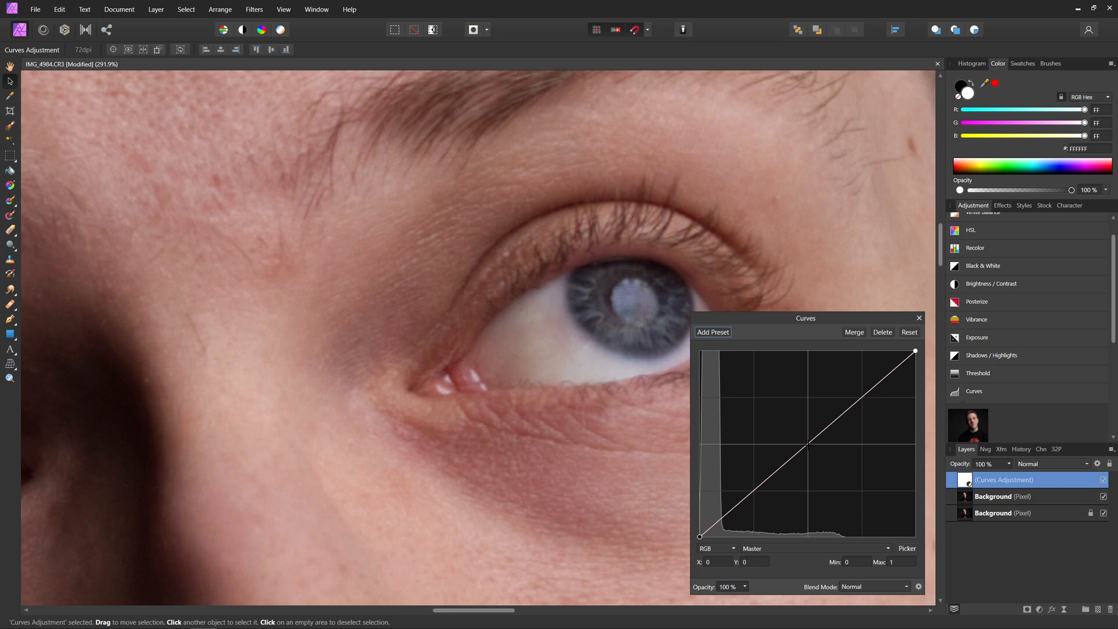
click(808, 447)
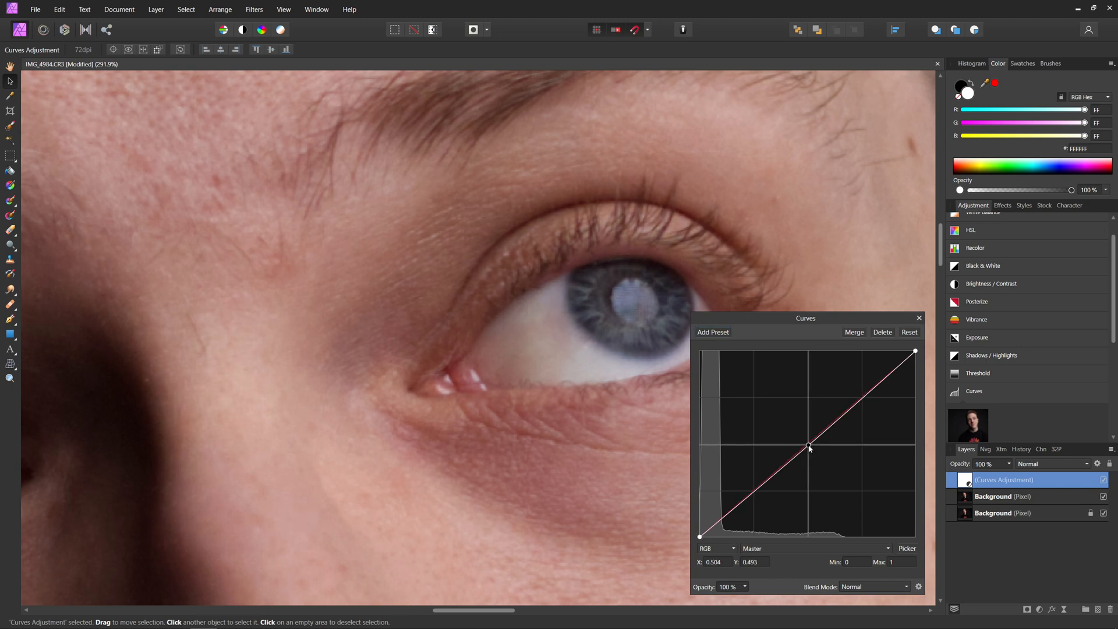
drag(809, 447, 818, 456)
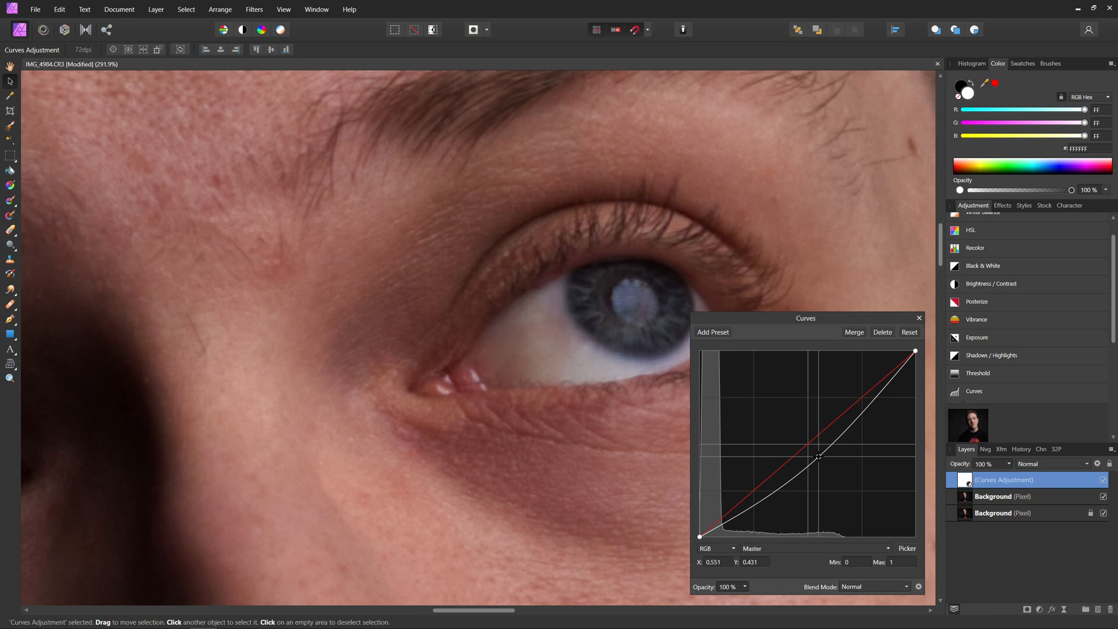
click(918, 318)
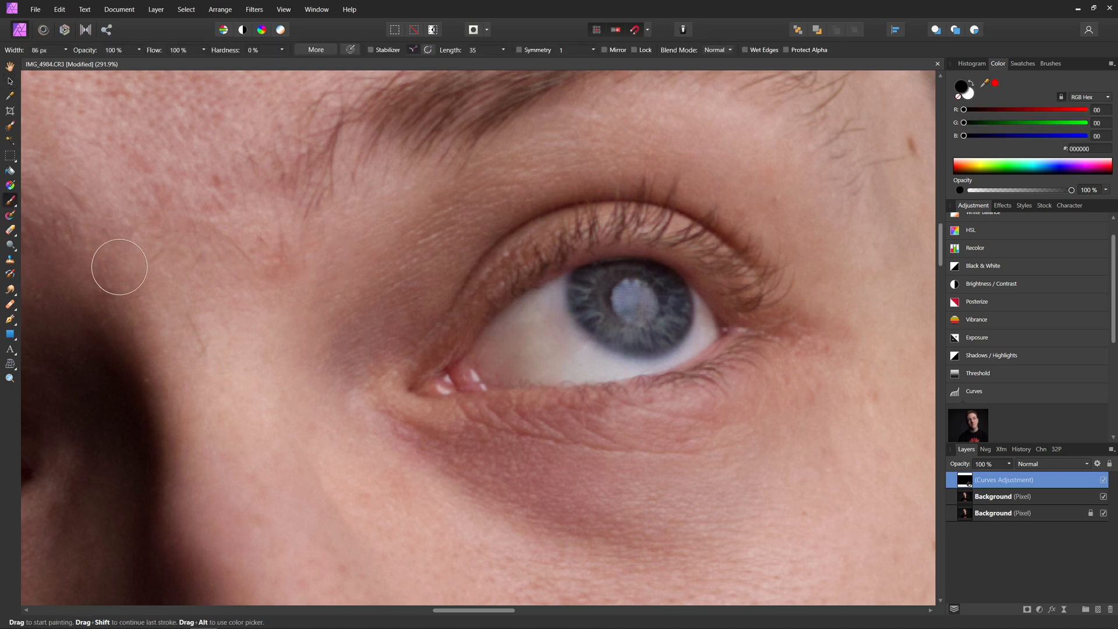
mouse_move(416, 285)
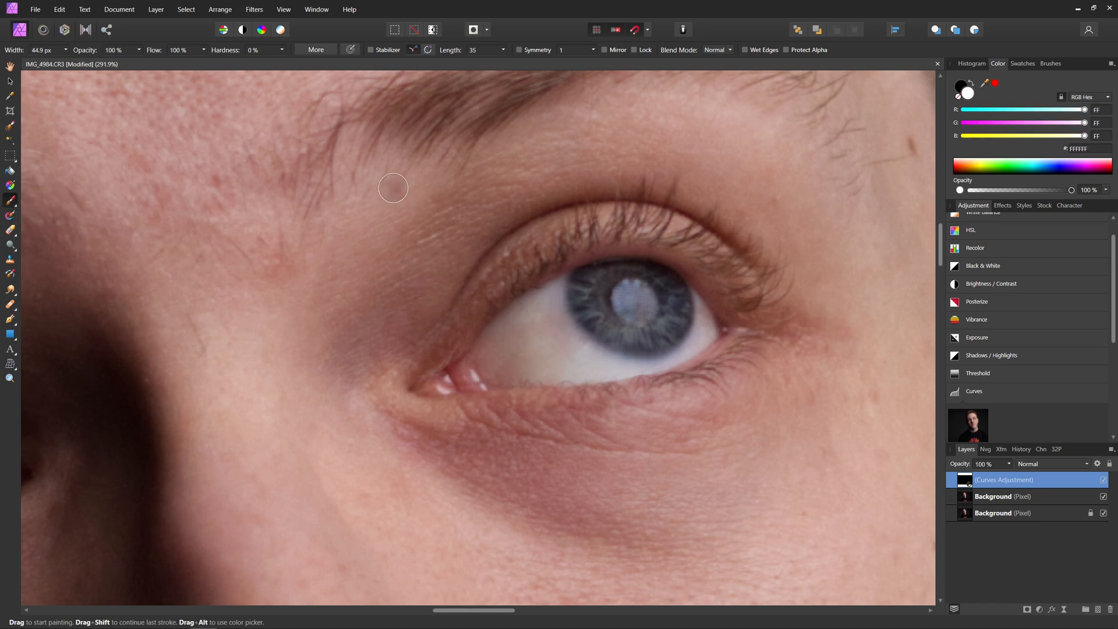
mouse_move(272, 54)
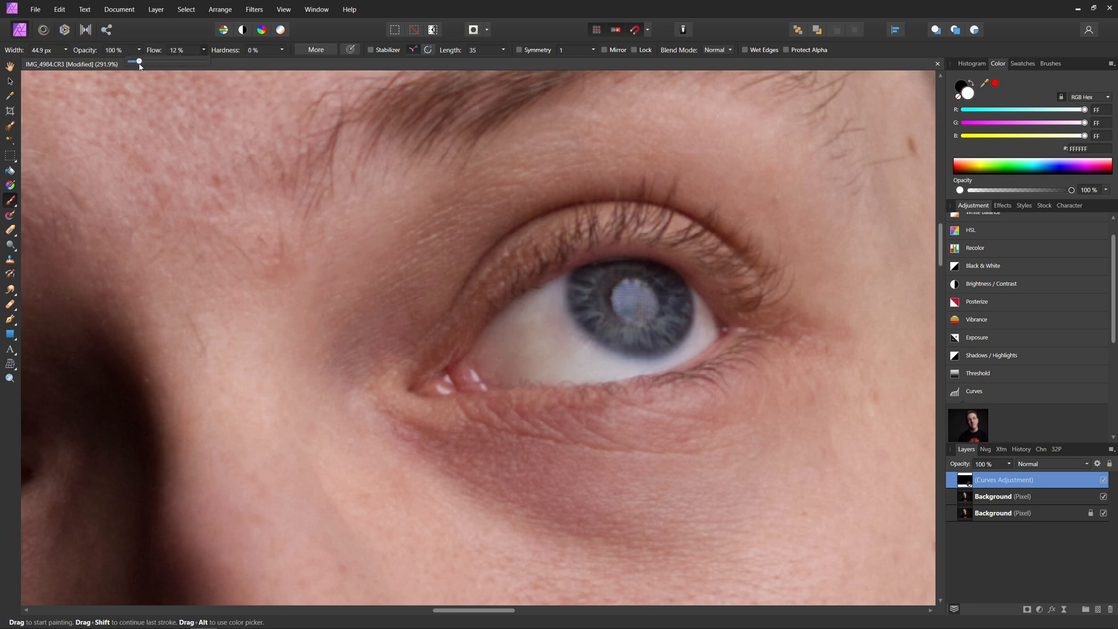
Lower brush flow and paint white on the Curves mask around the iris rim
drag(137, 61, 132, 60)
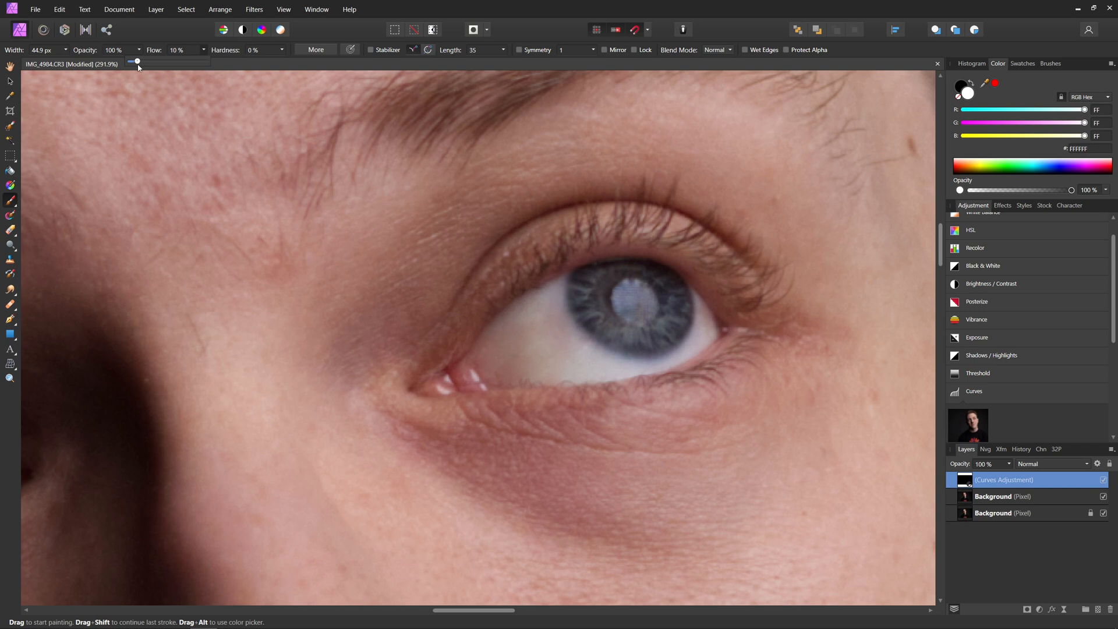
drag(132, 61, 204, 61)
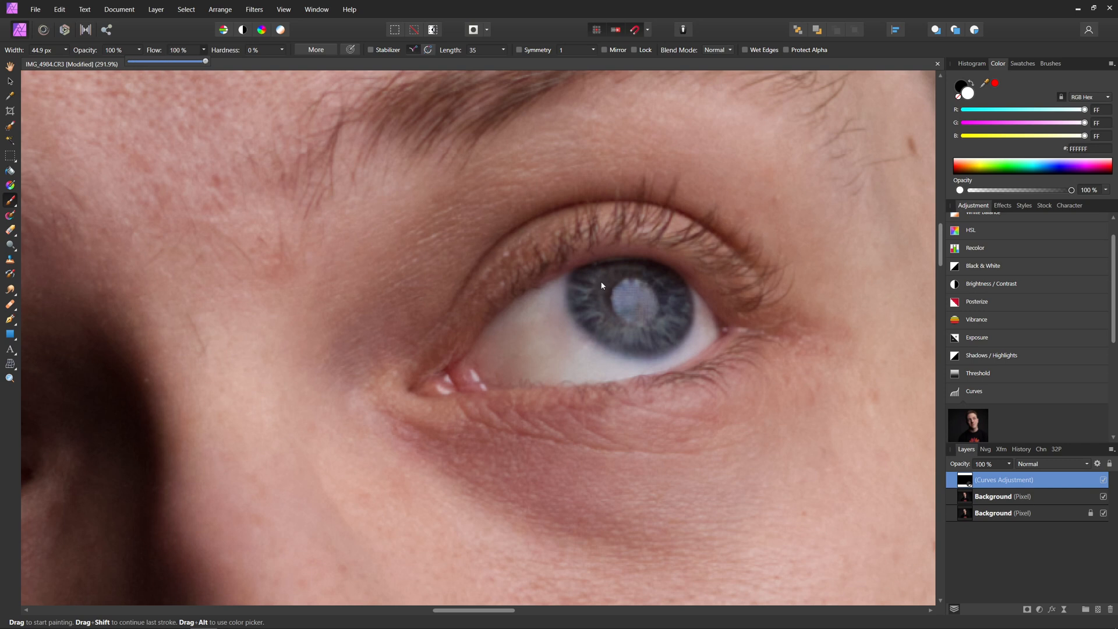
drag(603, 285, 670, 317)
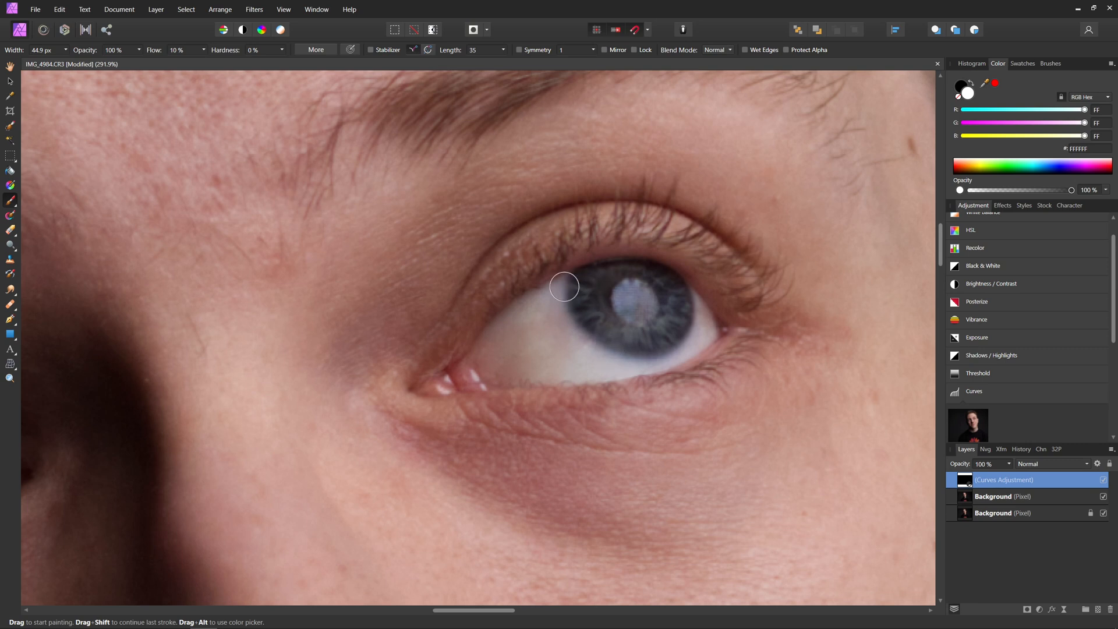
drag(563, 286, 910, 184)
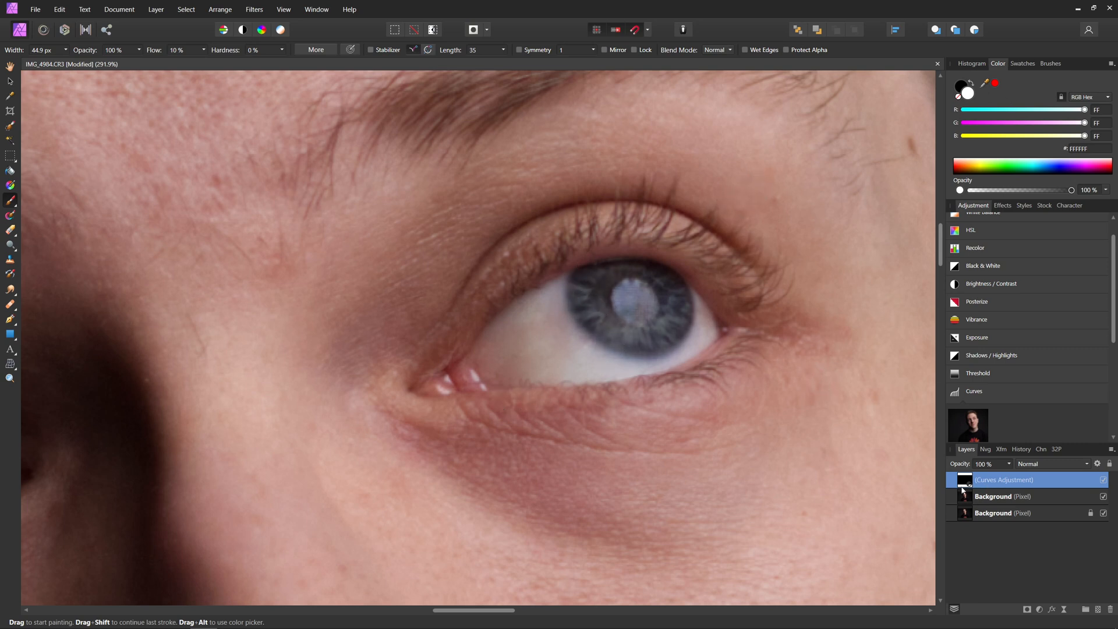
scroll(down, 3)
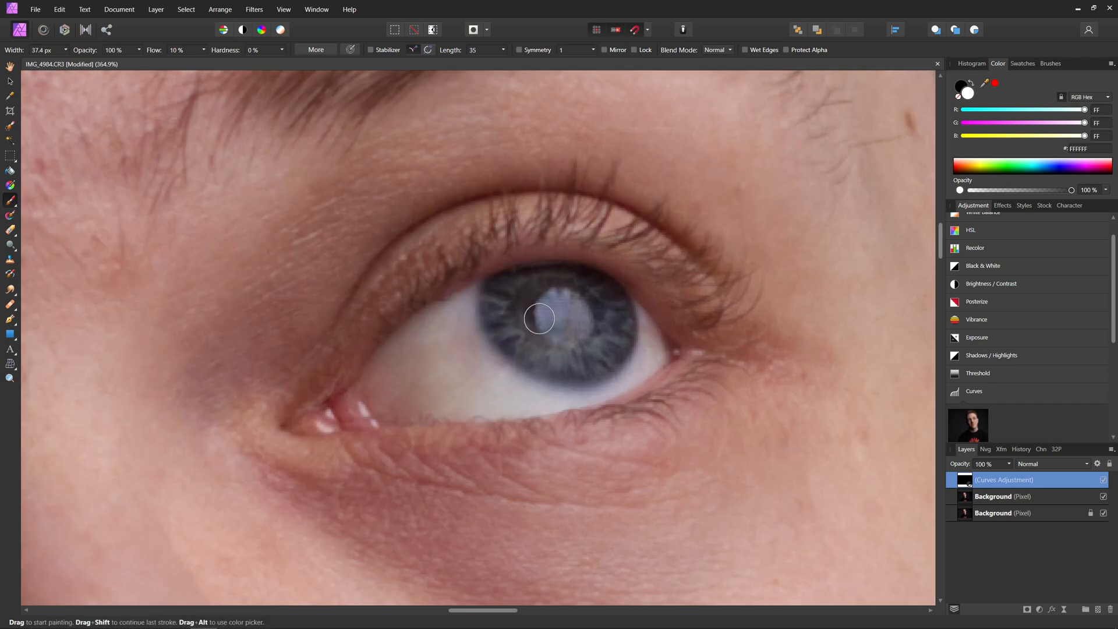
mouse_move(514, 309)
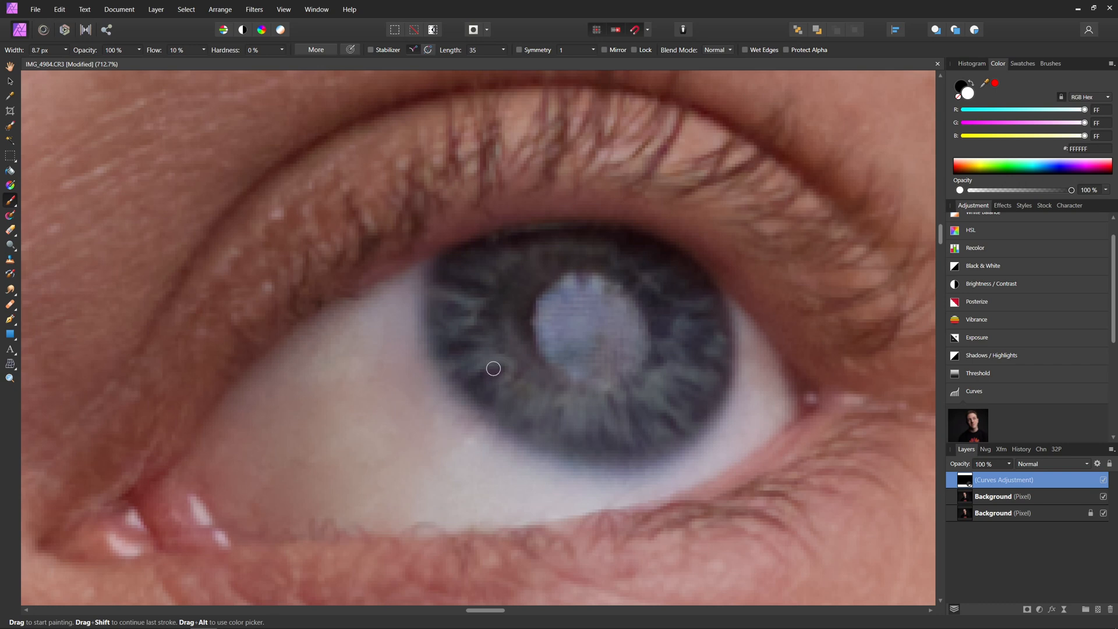
mouse_move(642, 207)
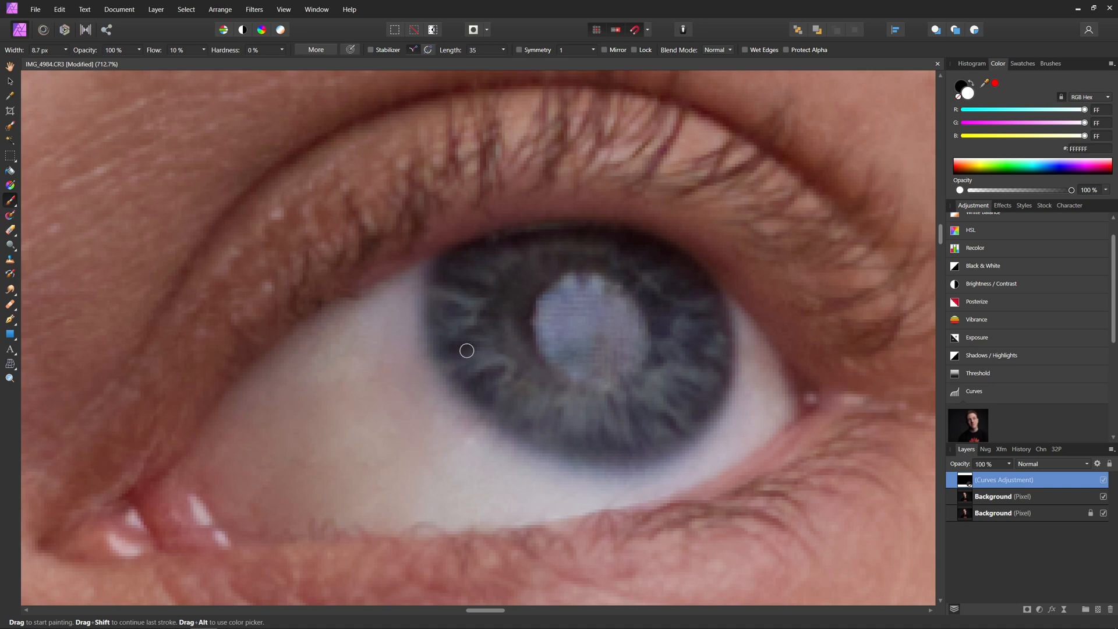
mouse_move(463, 352)
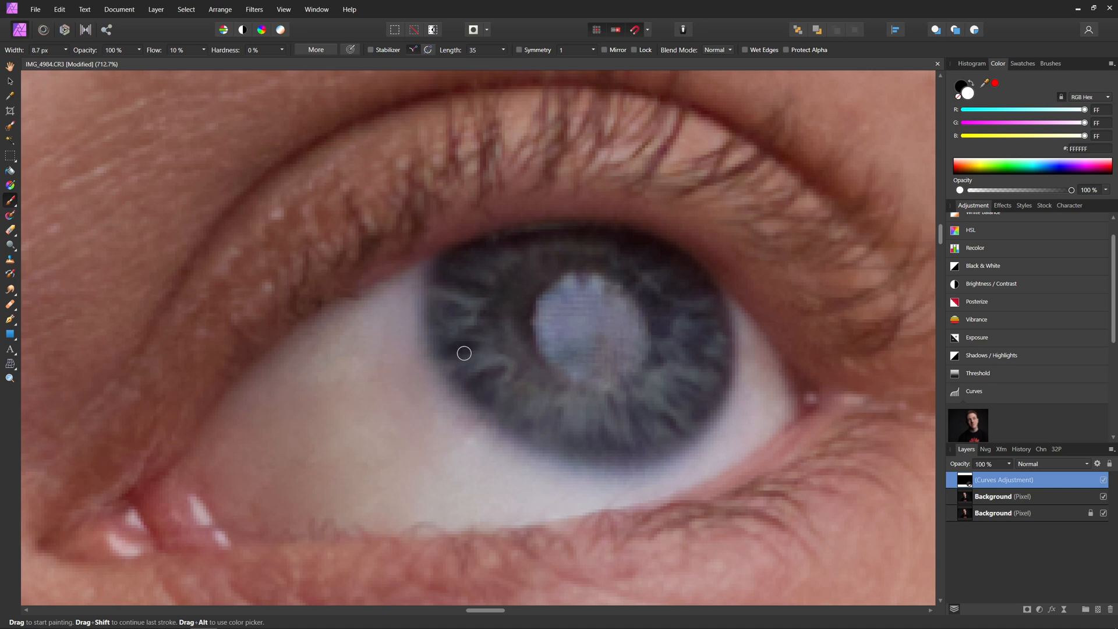
mouse_move(505, 425)
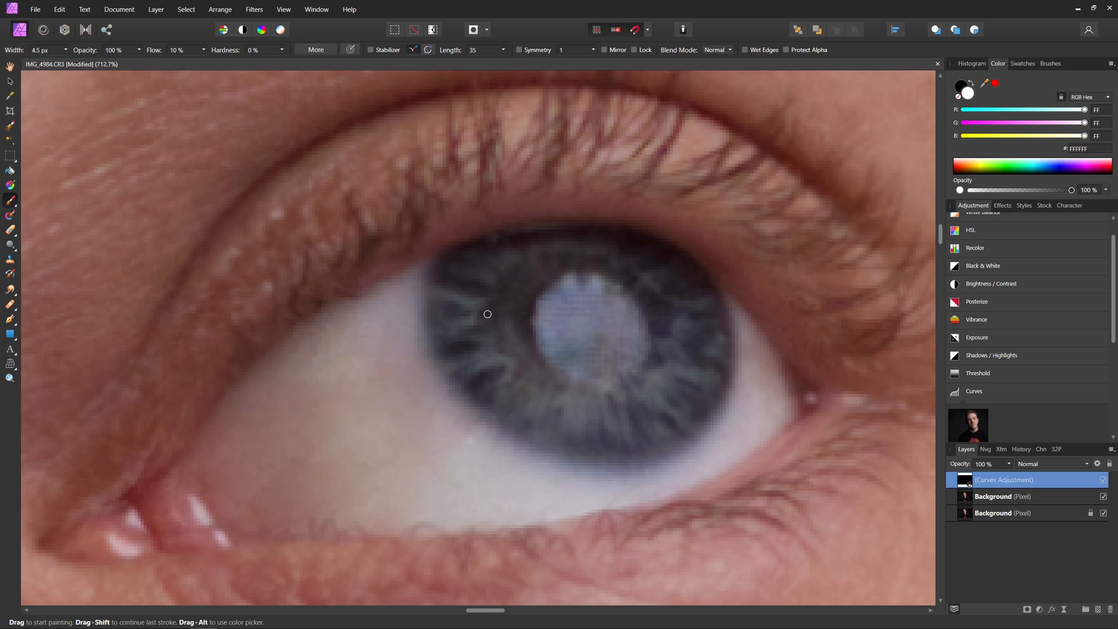
mouse_move(529, 252)
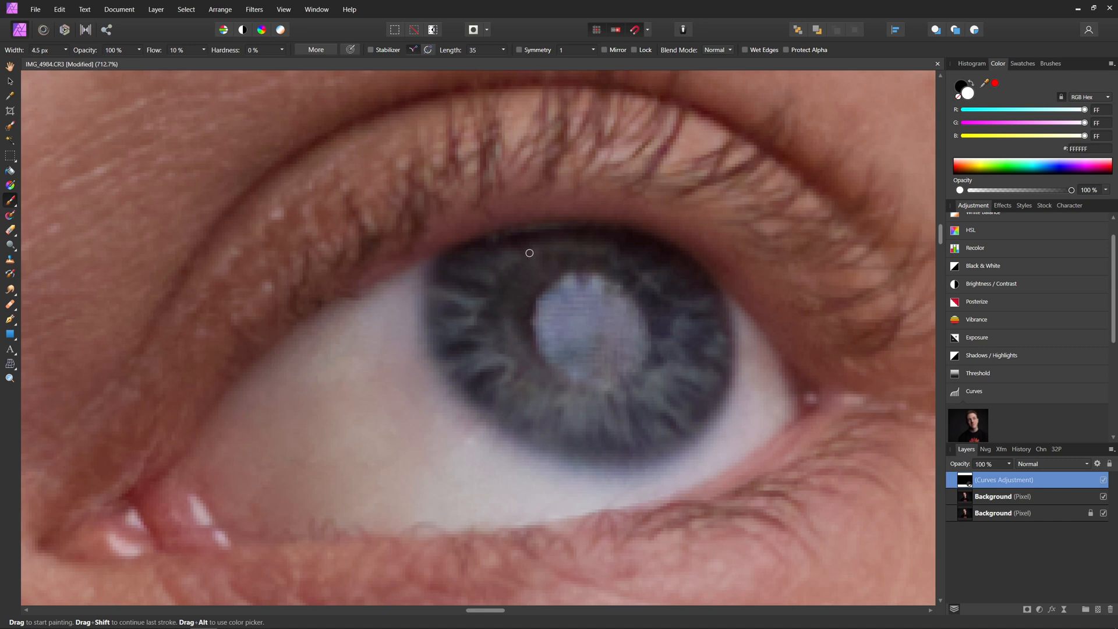
mouse_move(489, 292)
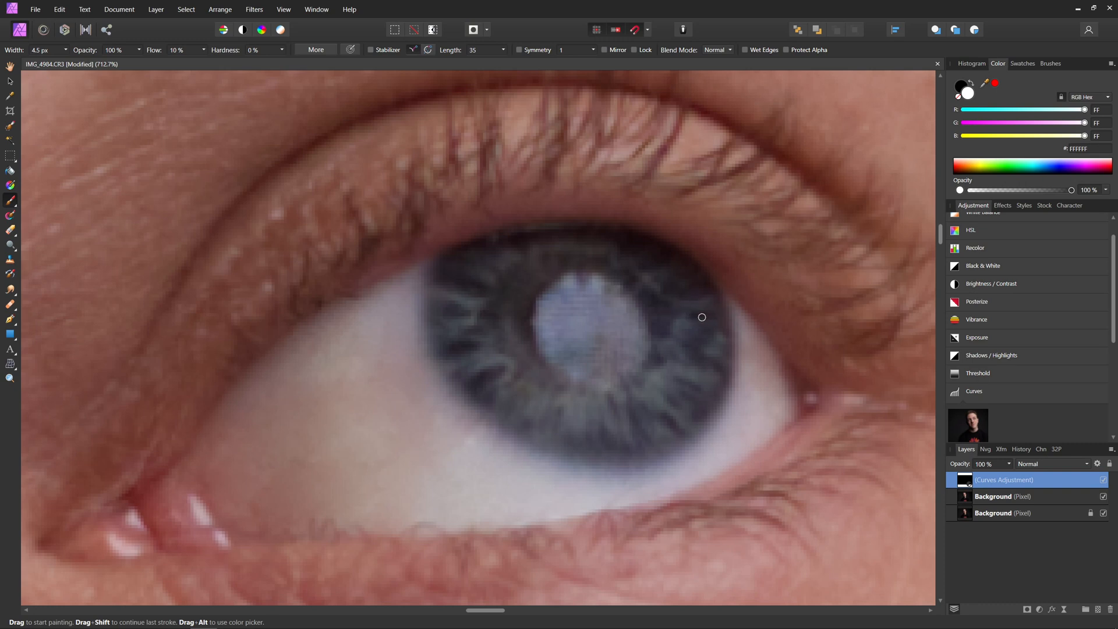
mouse_move(721, 378)
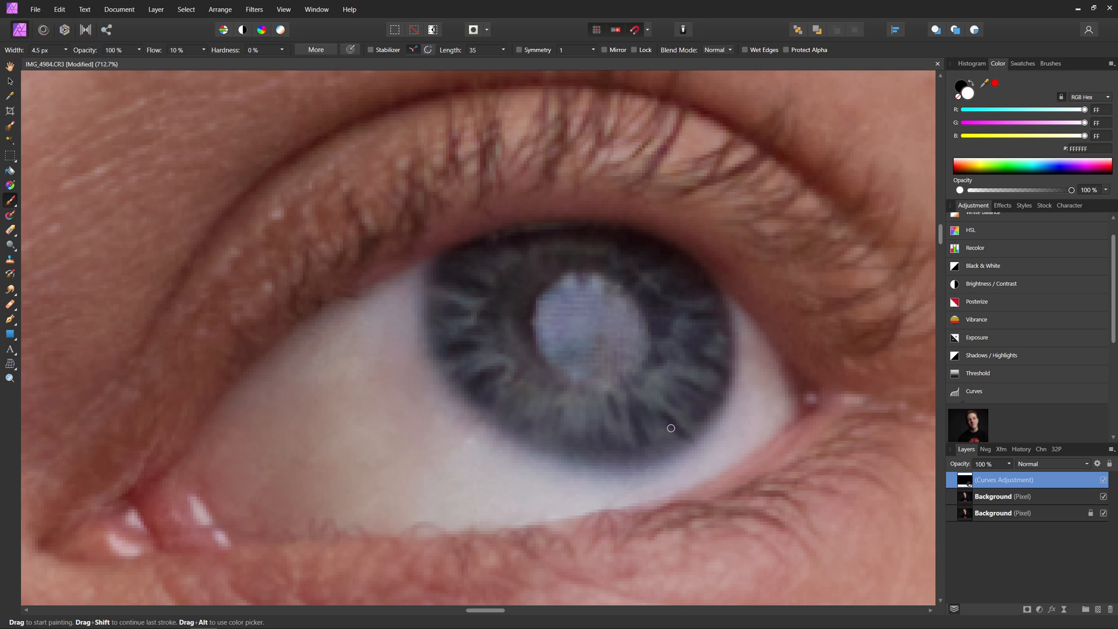
mouse_move(649, 359)
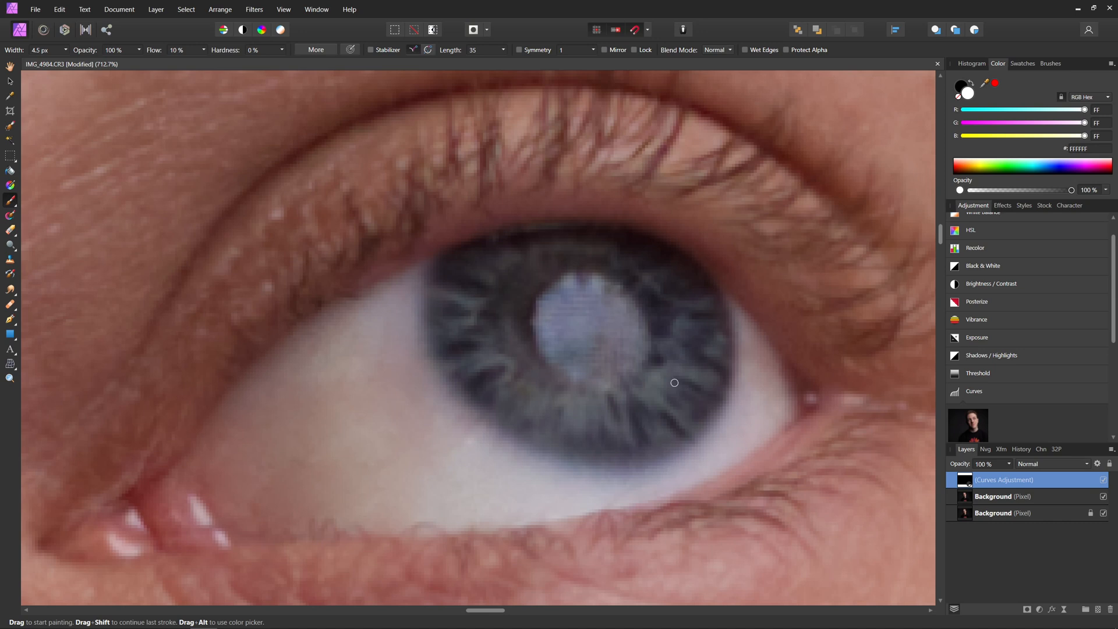
mouse_move(706, 358)
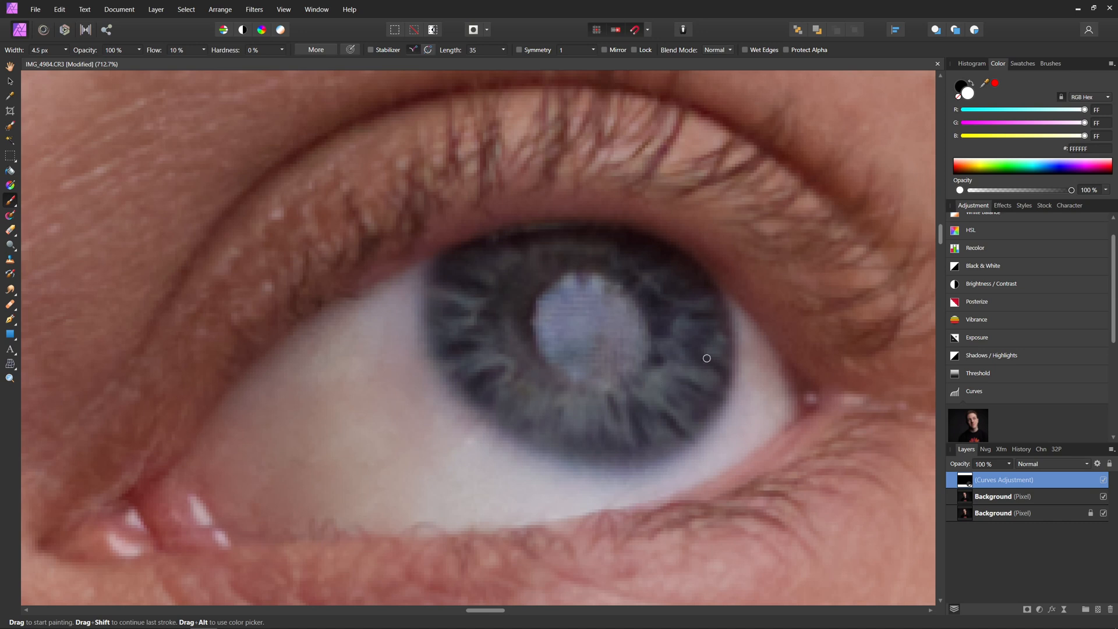
mouse_move(692, 283)
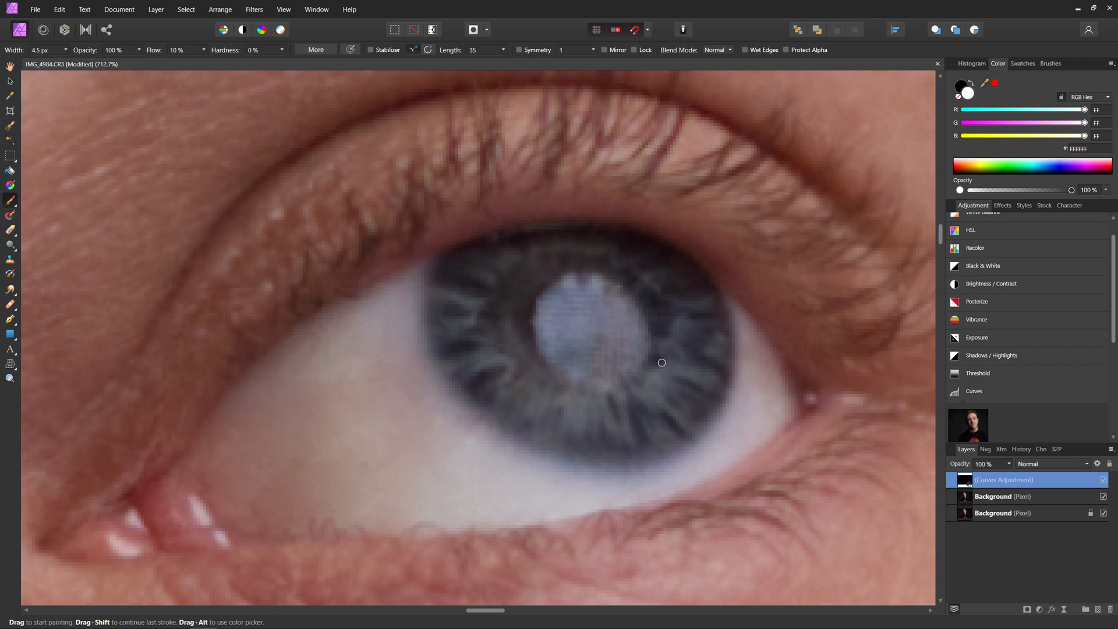
mouse_move(685, 300)
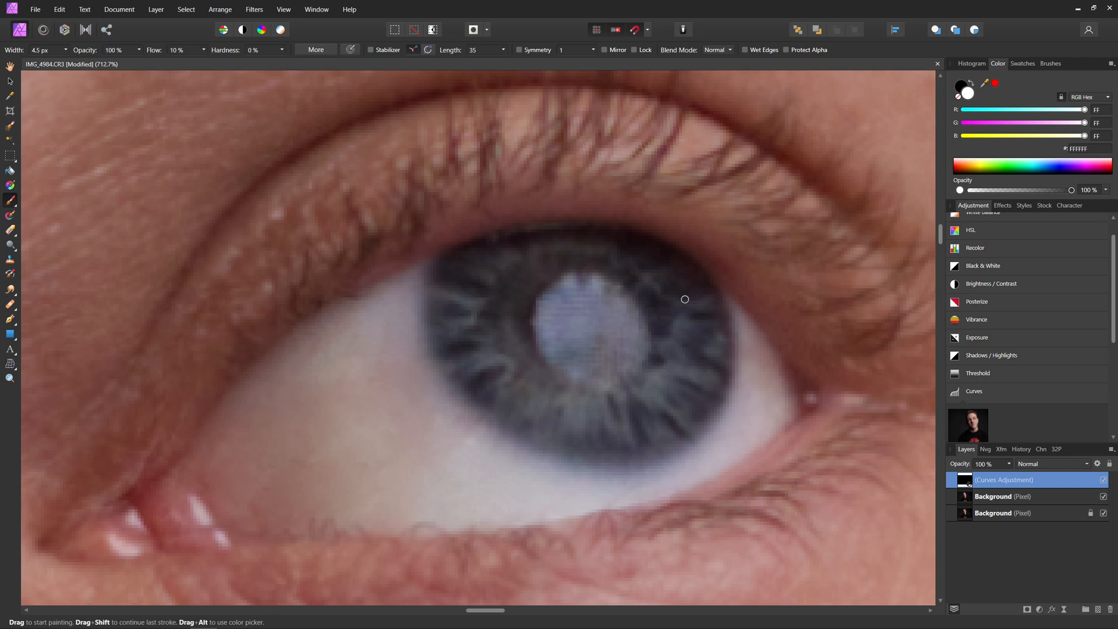
mouse_move(663, 254)
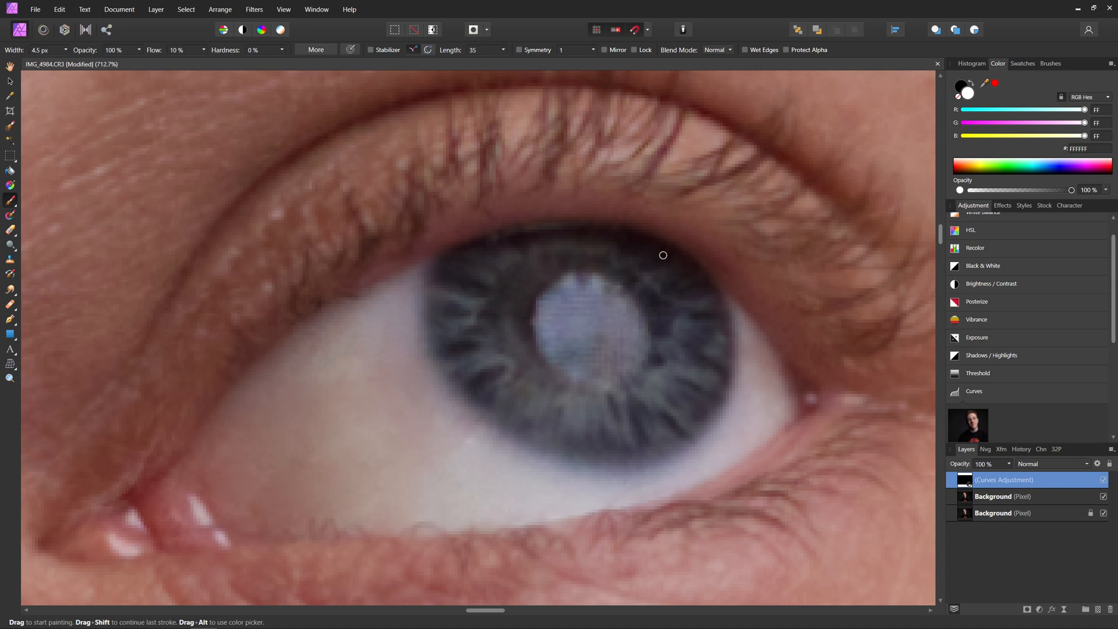
mouse_move(509, 284)
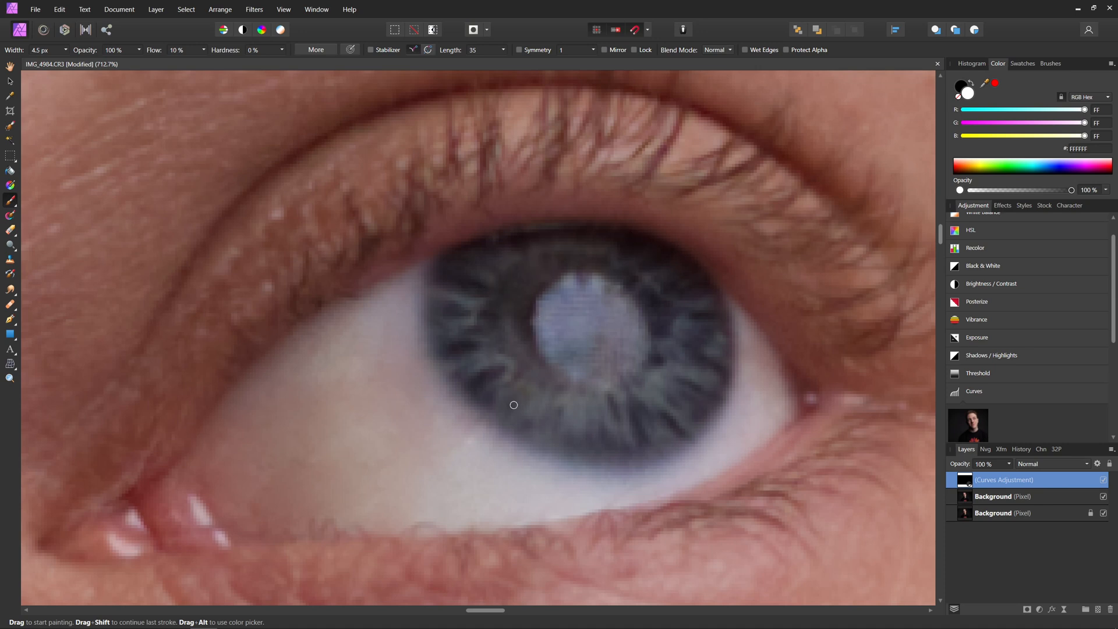
mouse_move(540, 340)
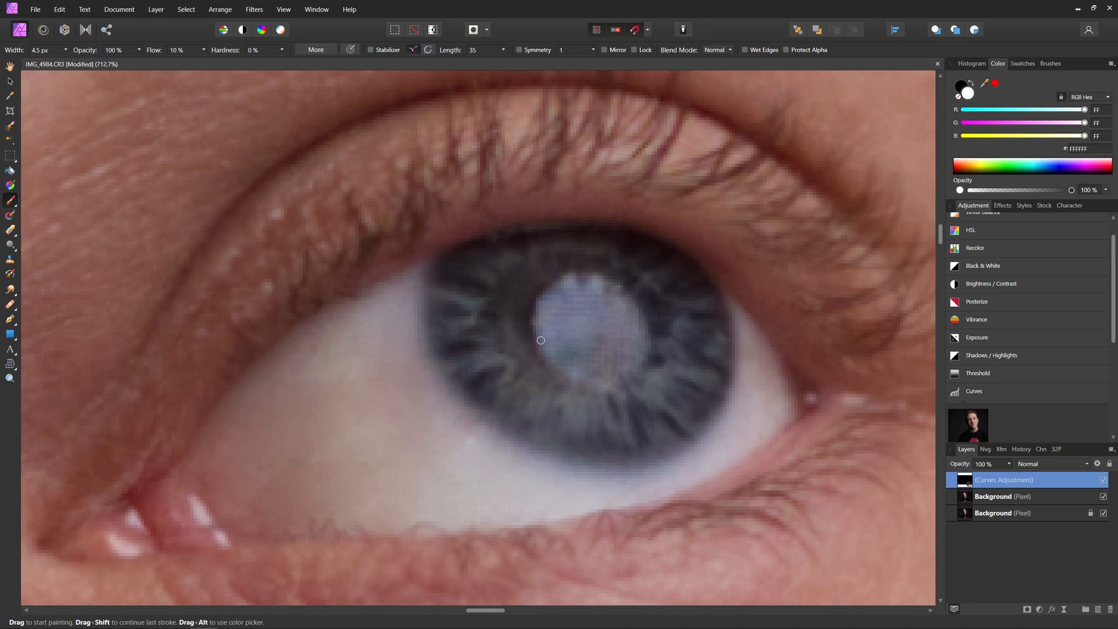
mouse_move(634, 250)
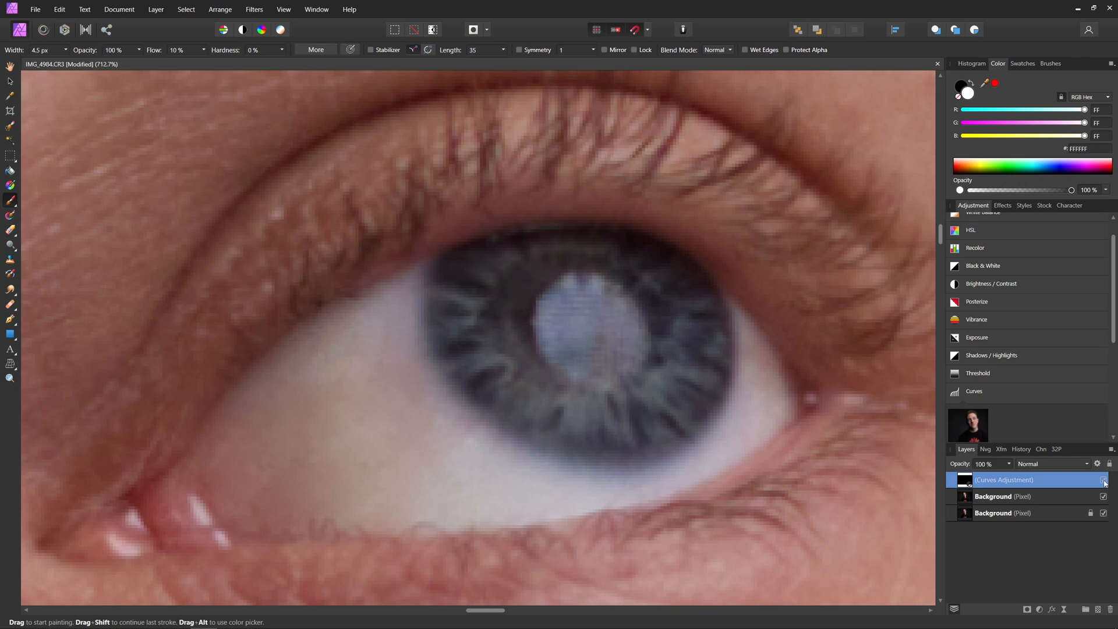
mouse_move(647, 261)
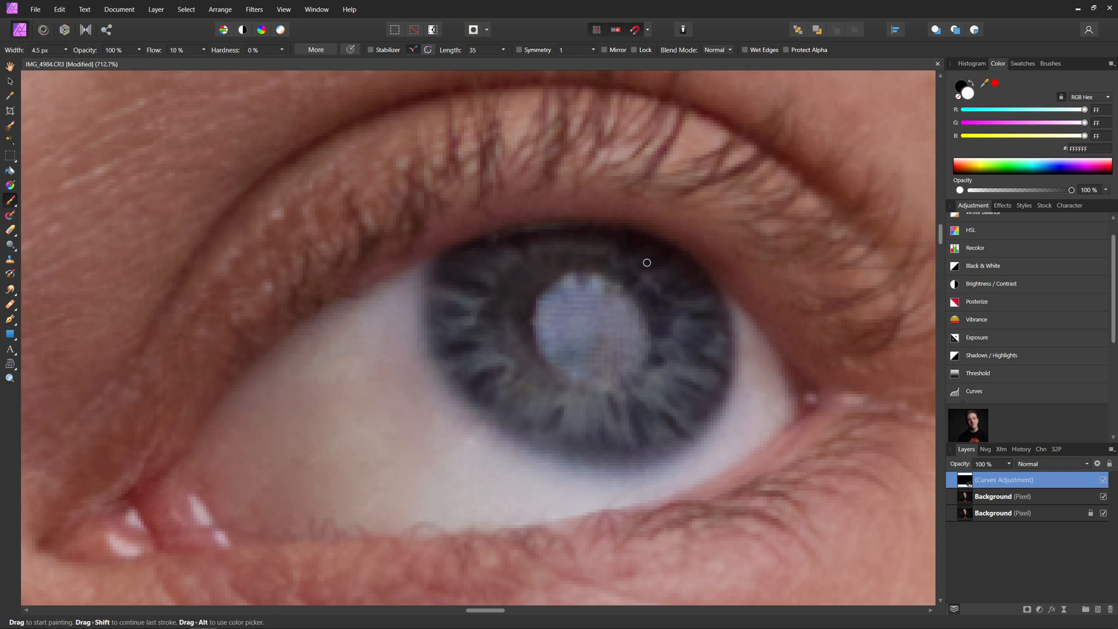
mouse_move(558, 228)
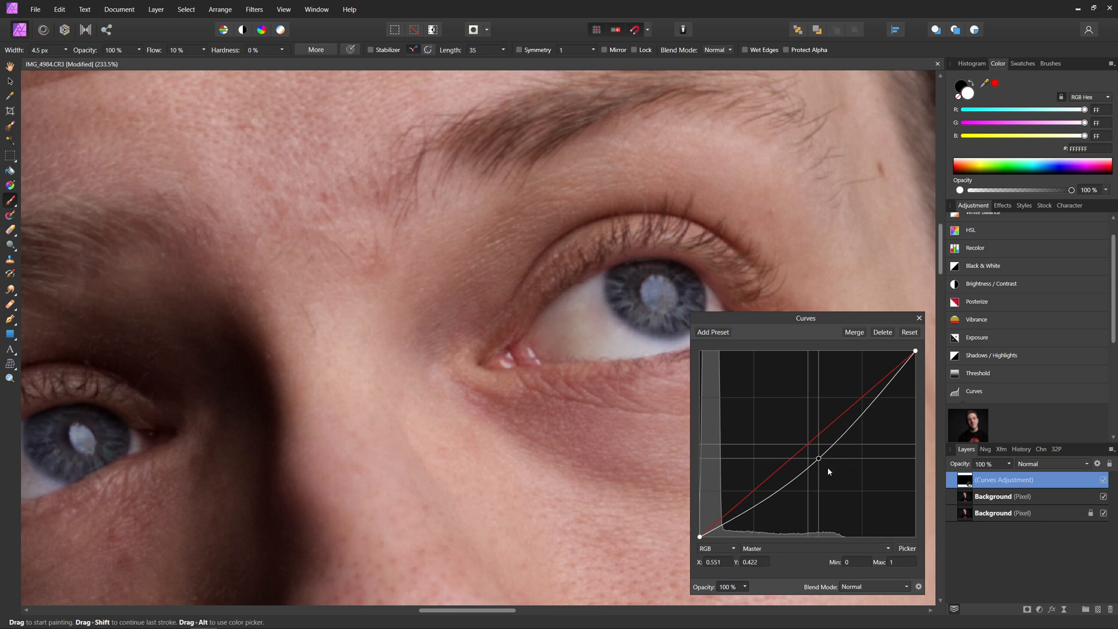
Drag the Curves midpoint lower to strengthen the iris burn
drag(818, 459, 826, 465)
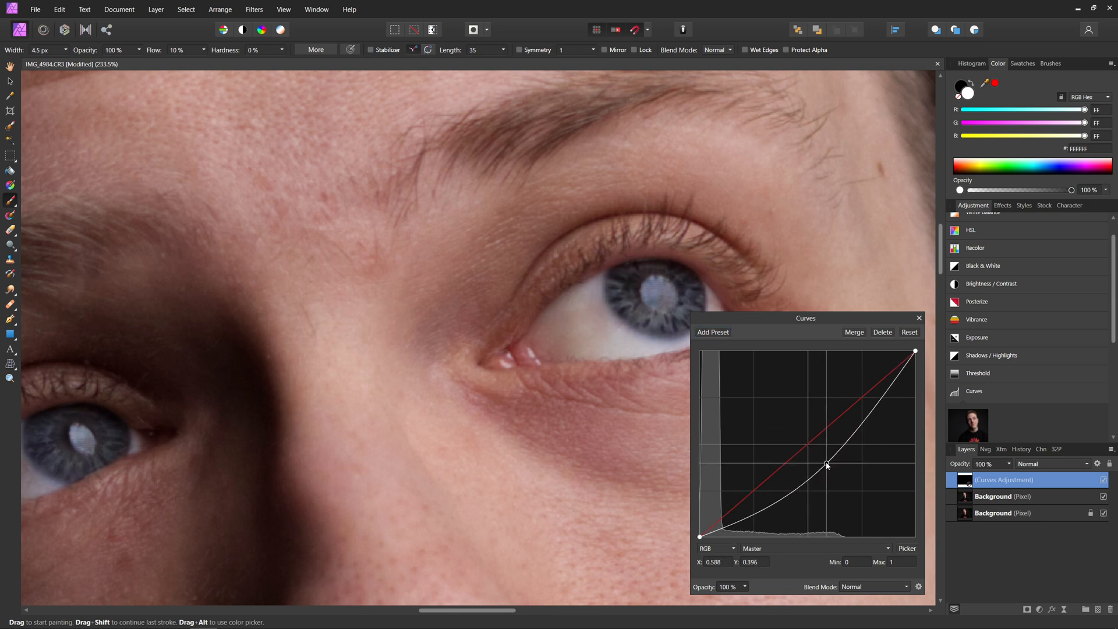
drag(826, 466, 819, 457)
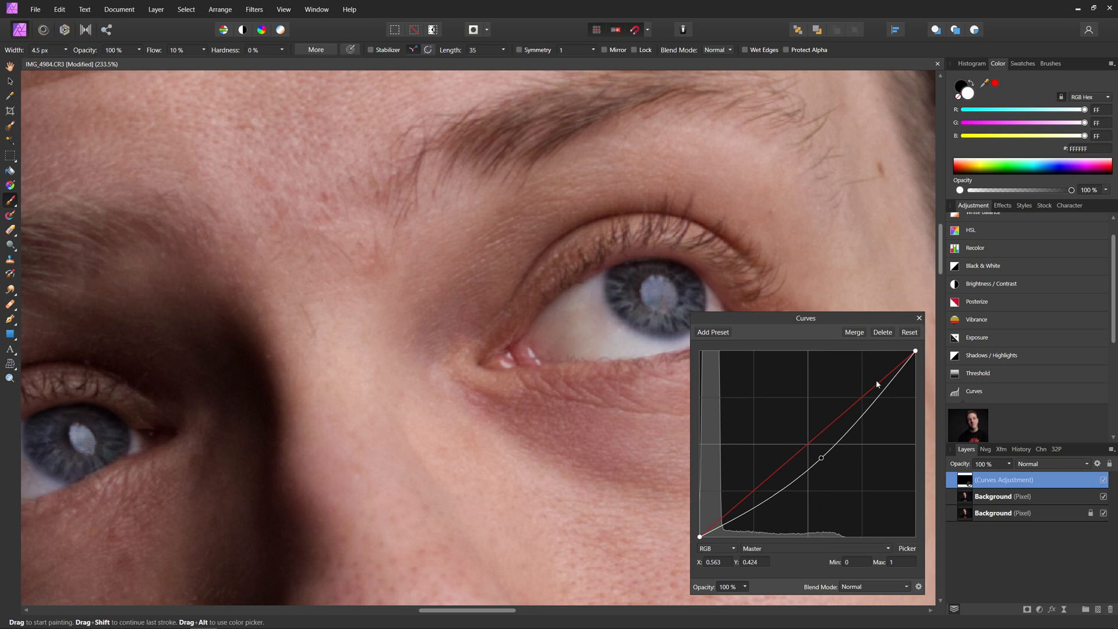
Close Curves and paint darkening on the iris edge and lower iris
click(918, 317)
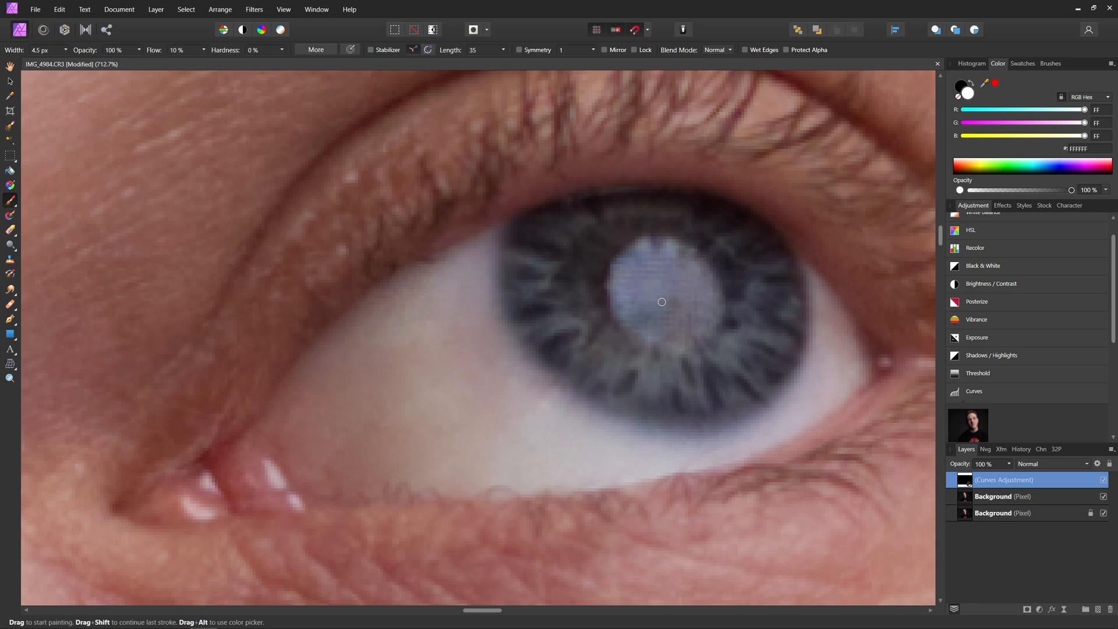
mouse_move(691, 261)
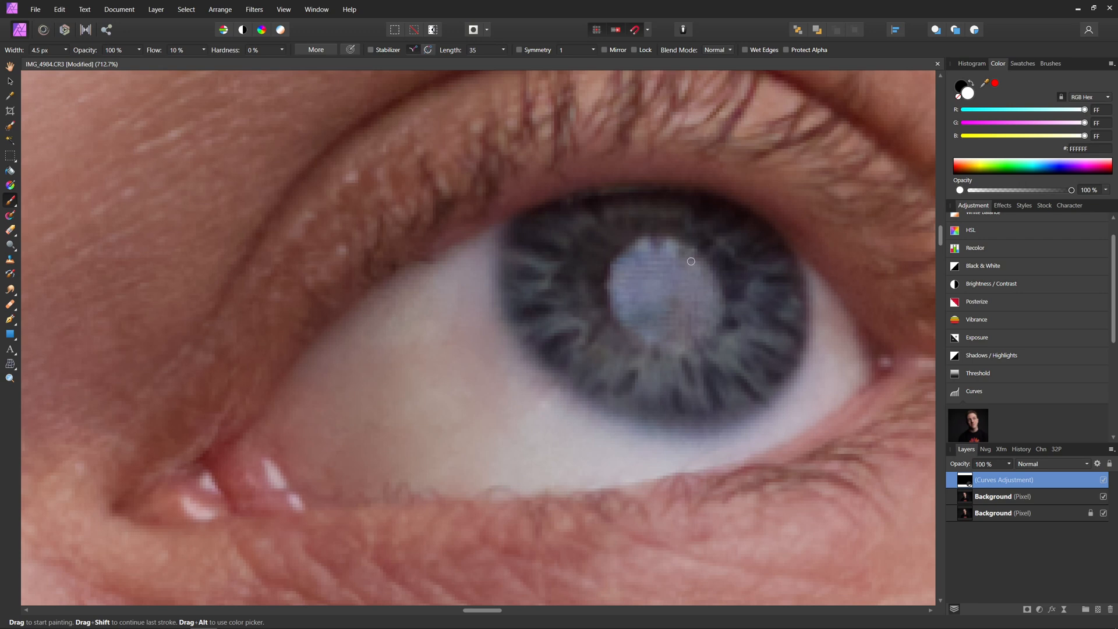
mouse_move(663, 348)
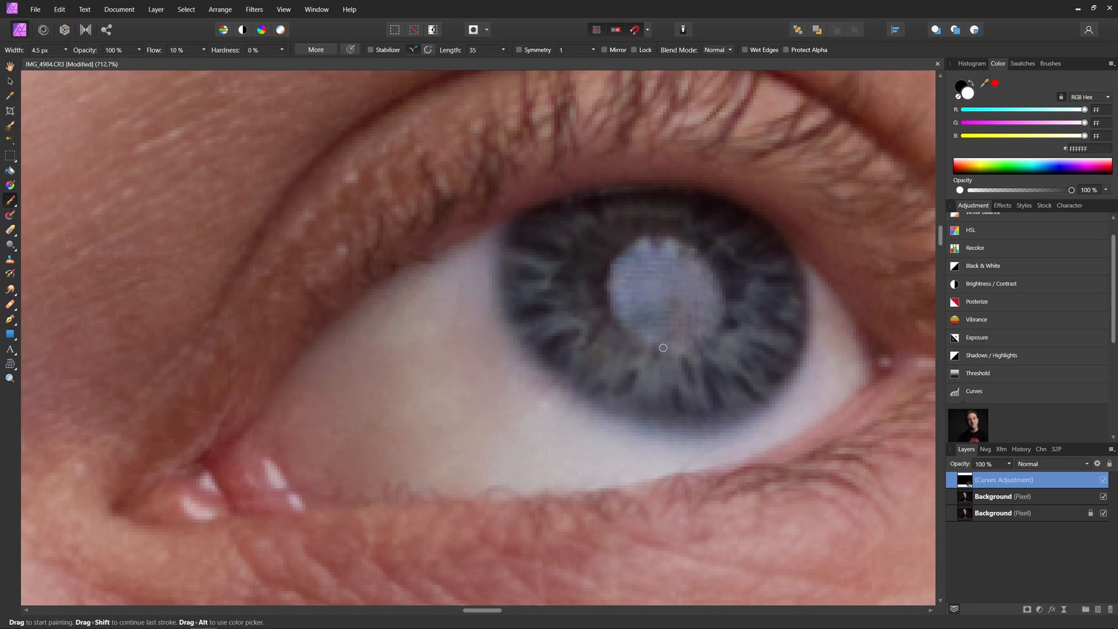
mouse_move(608, 283)
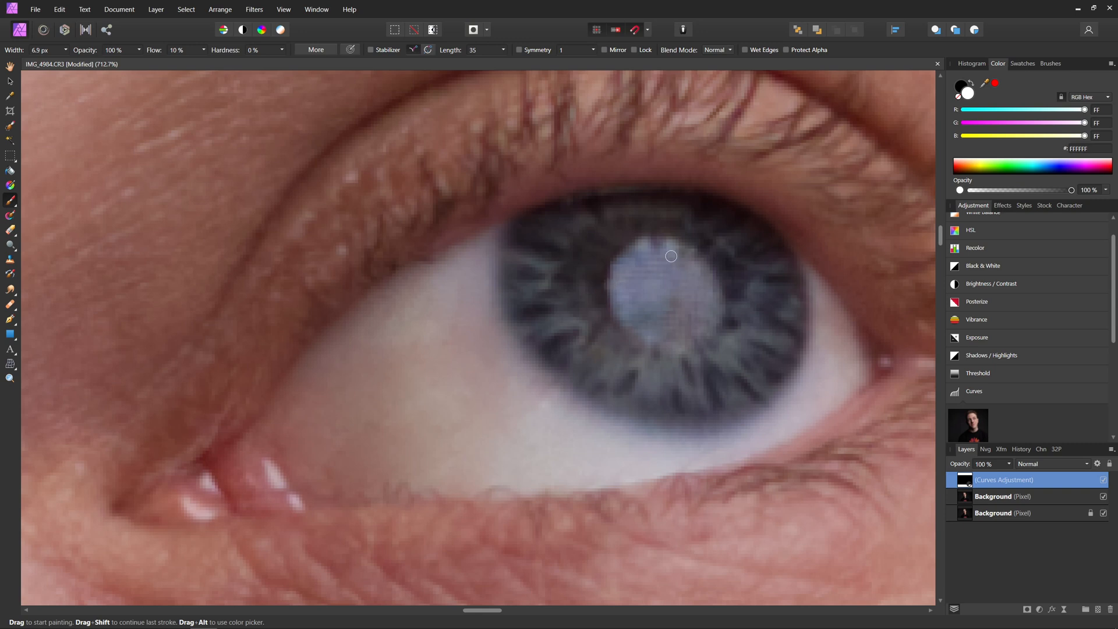
mouse_move(520, 218)
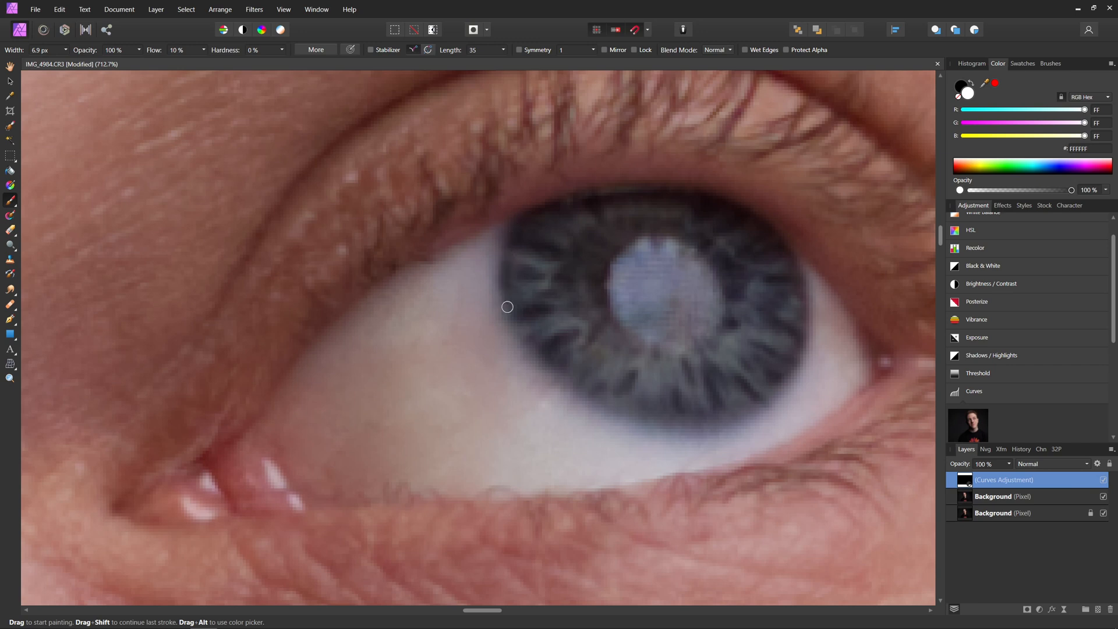
drag(507, 306, 644, 417)
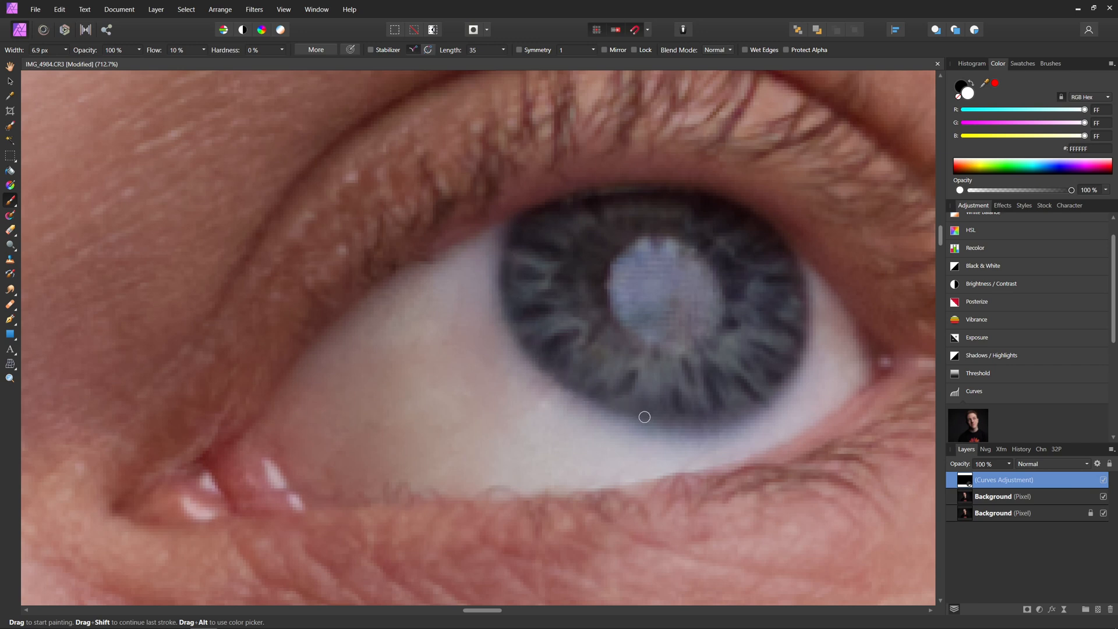
drag(644, 417, 777, 396)
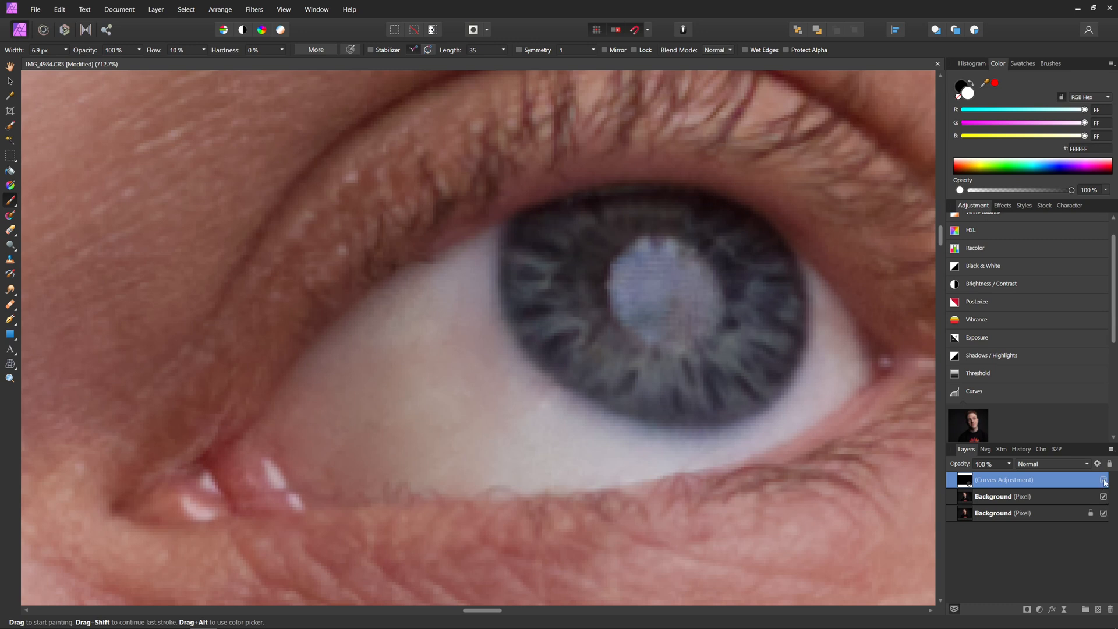
mouse_move(779, 439)
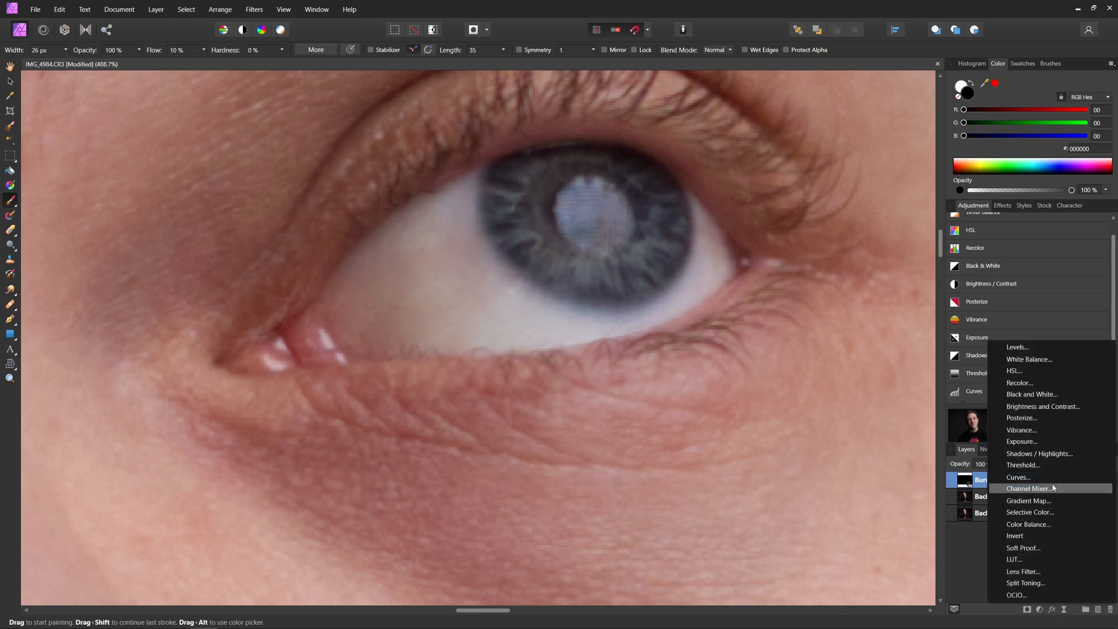
Add a brightening Curves layer and paint it onto the lighter iris strands
click(1018, 477)
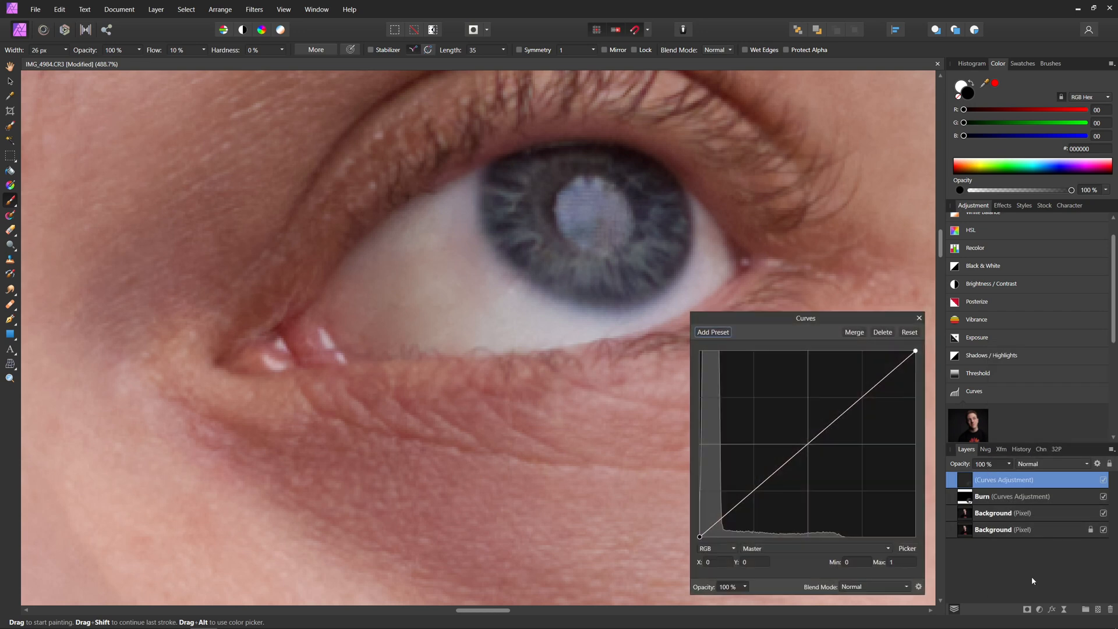
drag(796, 441, 797, 438)
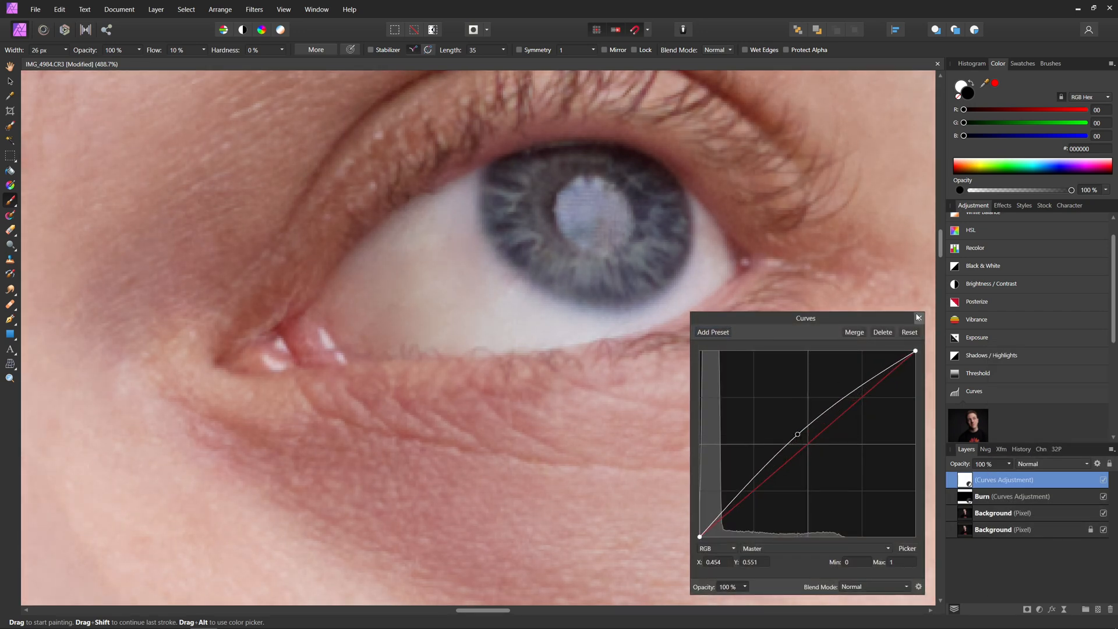
click(917, 318)
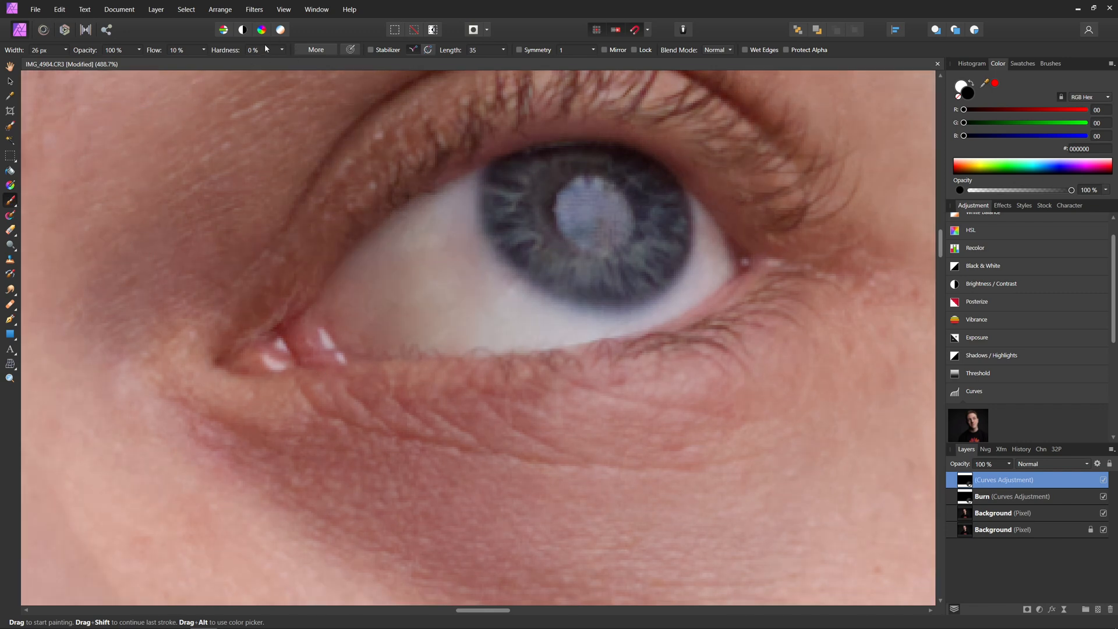
mouse_move(954, 171)
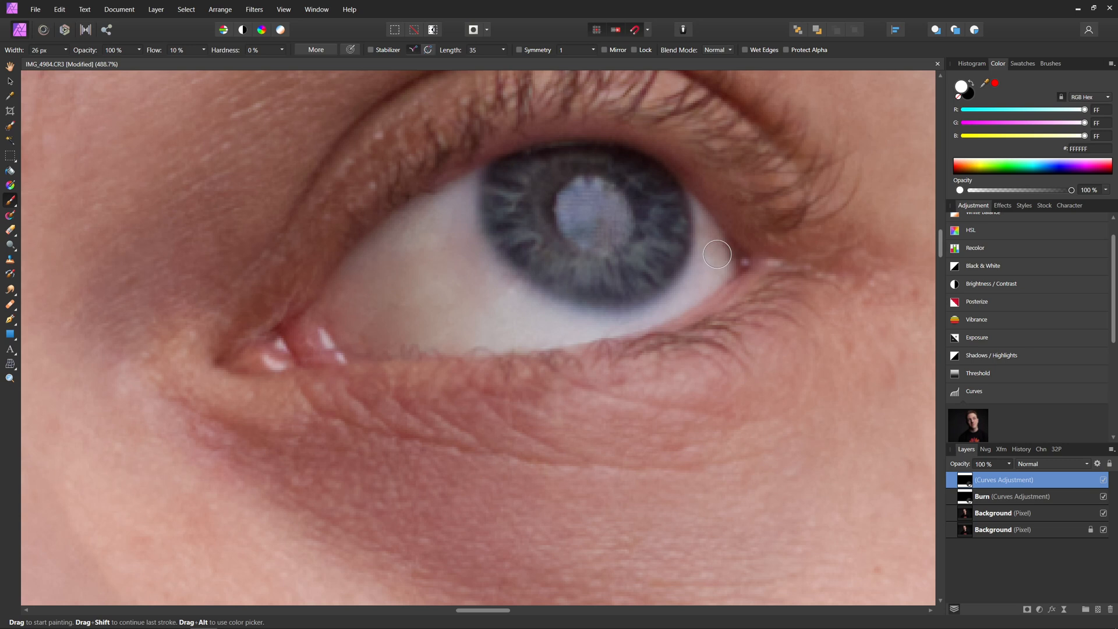
mouse_move(521, 256)
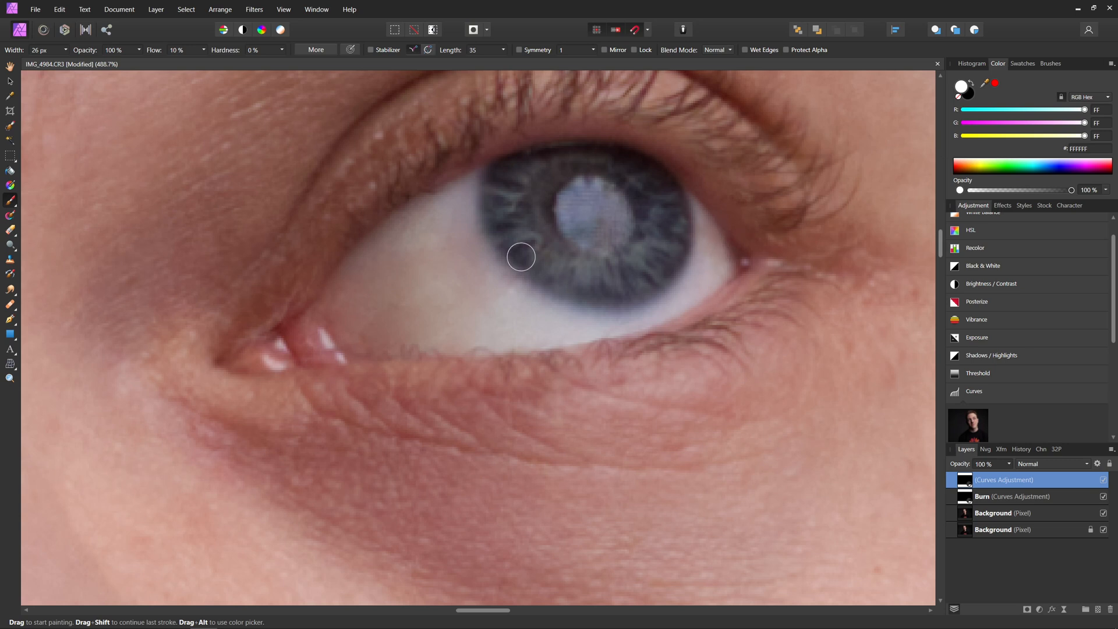
mouse_move(575, 254)
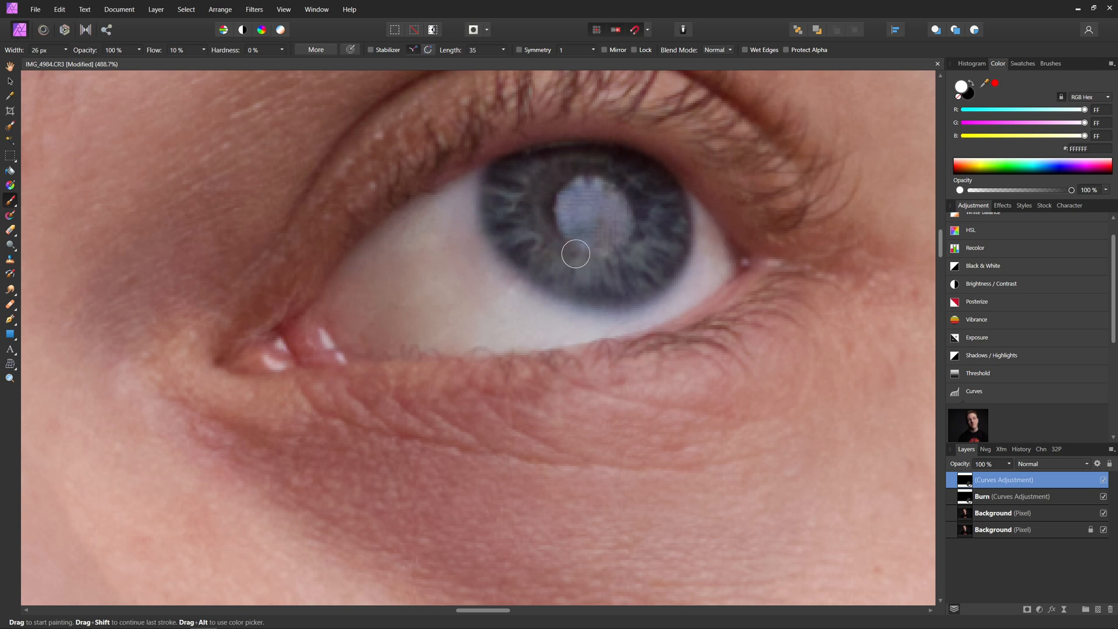
click(39, 50)
text(6)
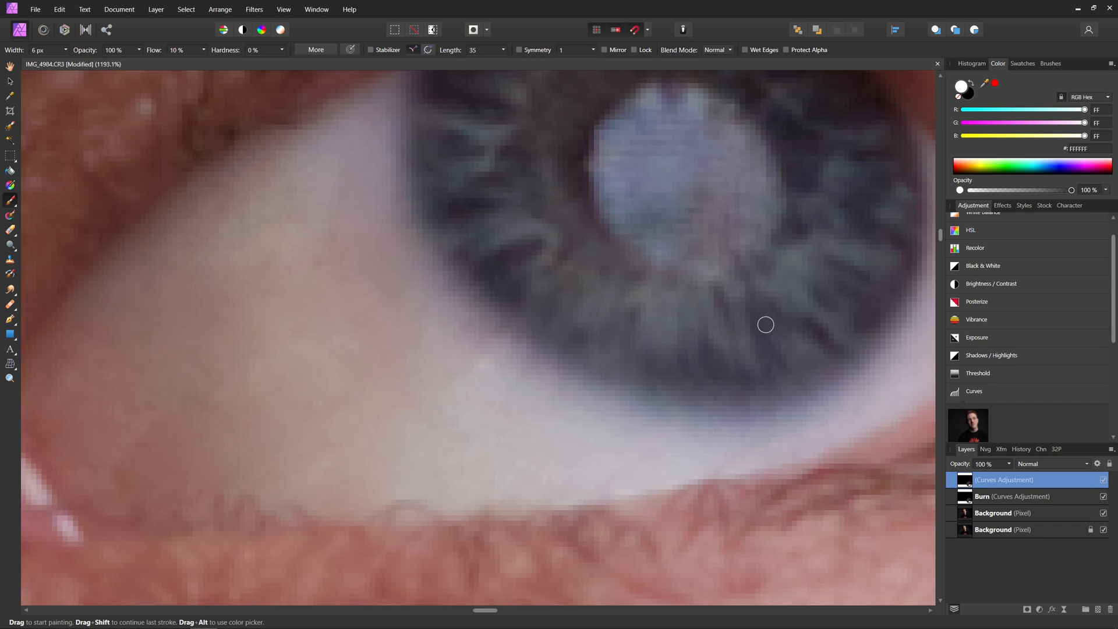
drag(765, 324, 549, 235)
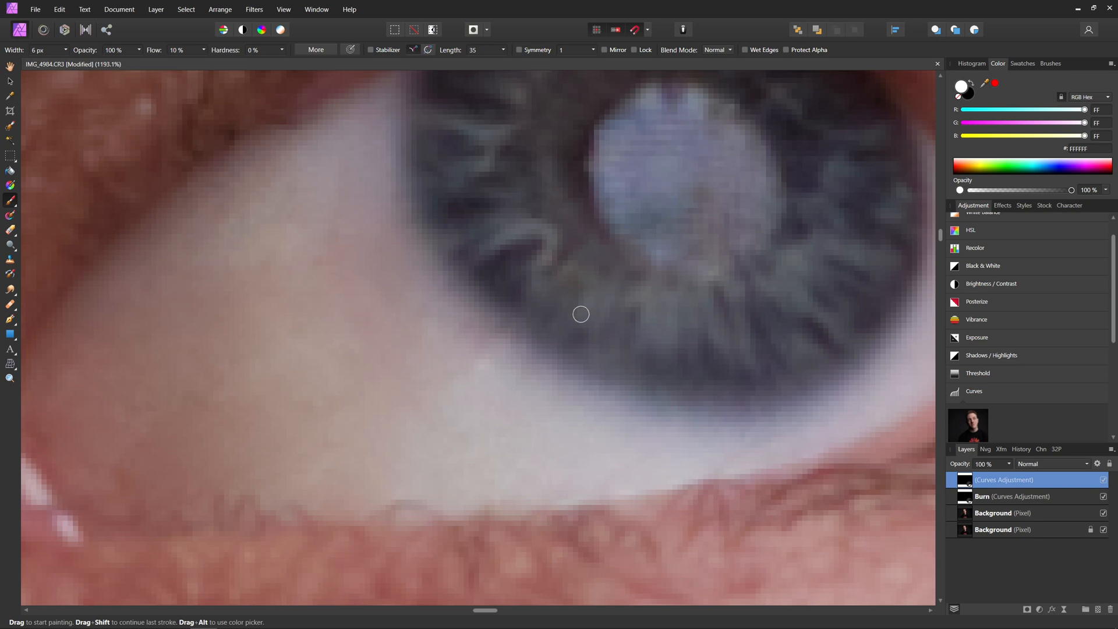
mouse_move(657, 291)
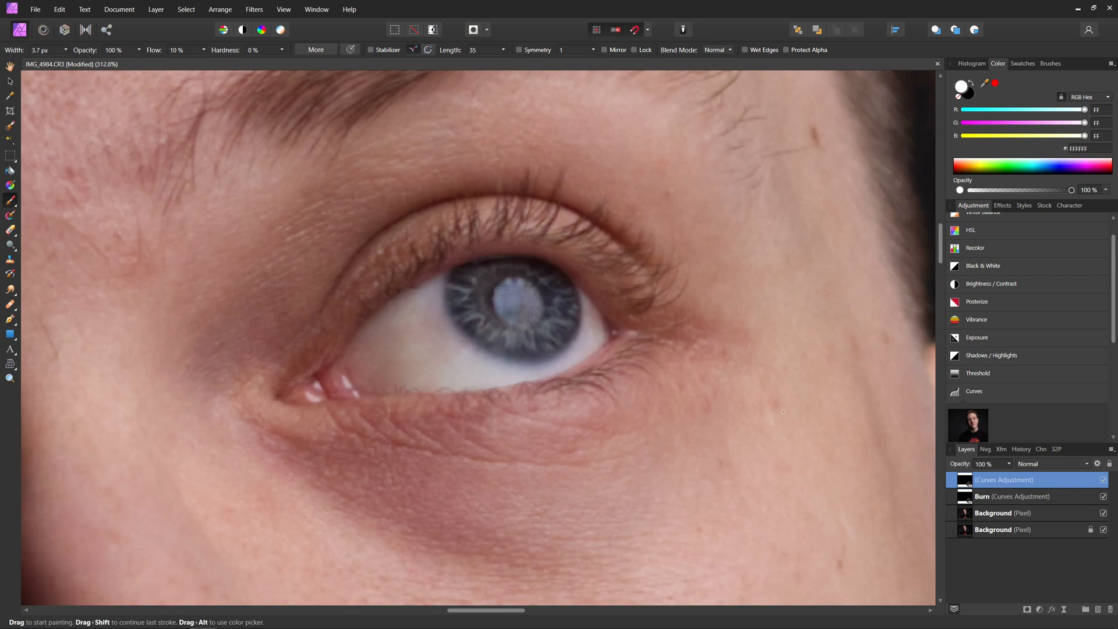
mouse_move(1003, 483)
text(Dodge)
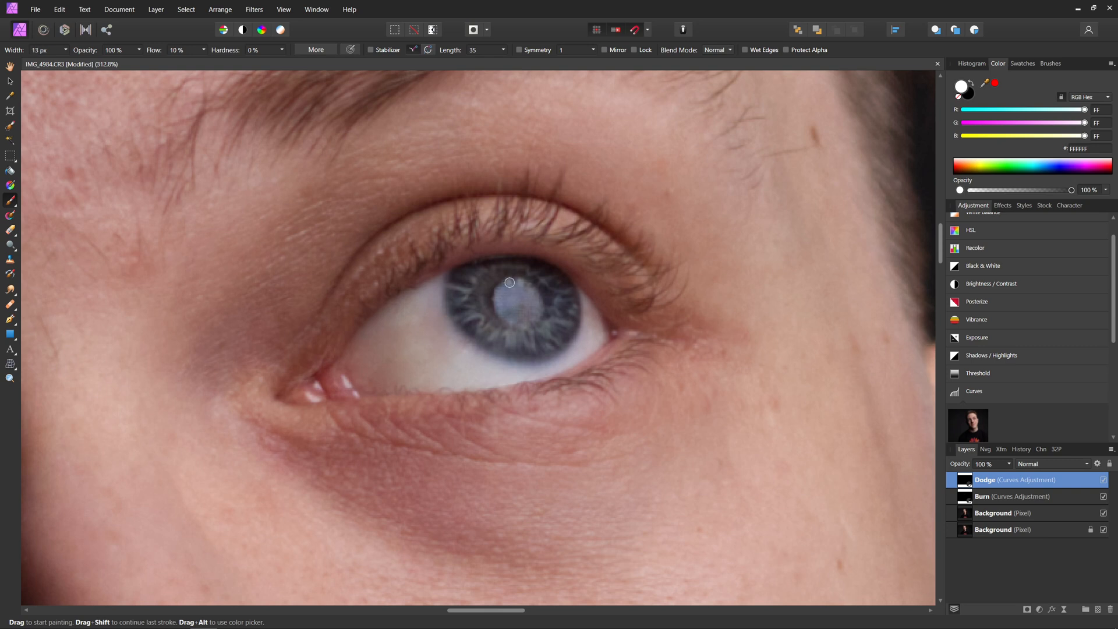
Paint white on the Dodge mask over the light iris streaks
drag(509, 283, 515, 322)
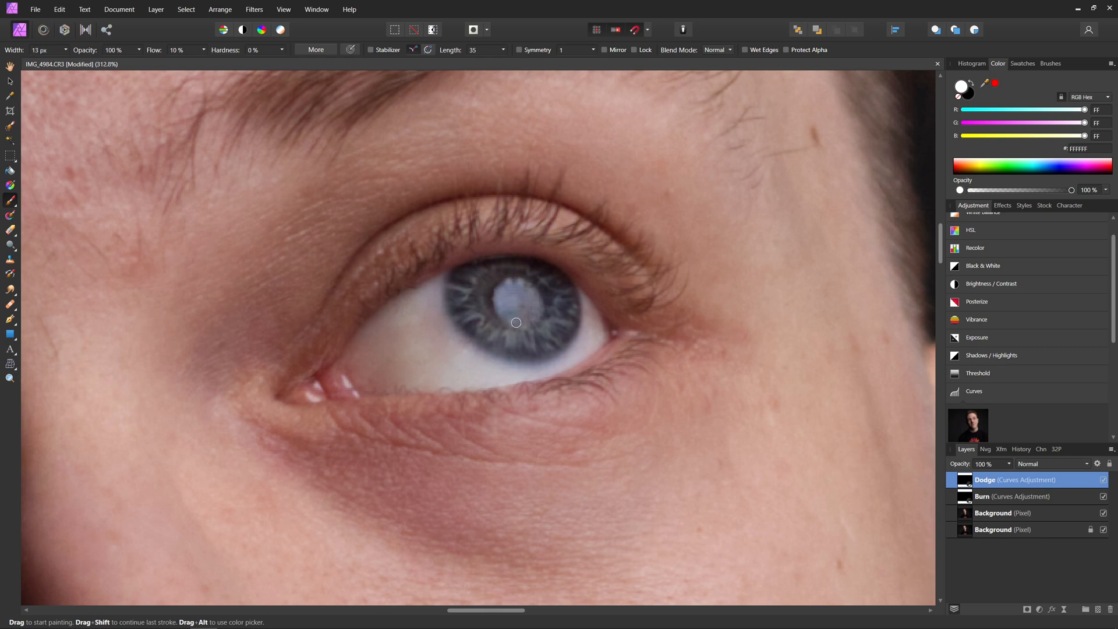
drag(515, 322, 518, 304)
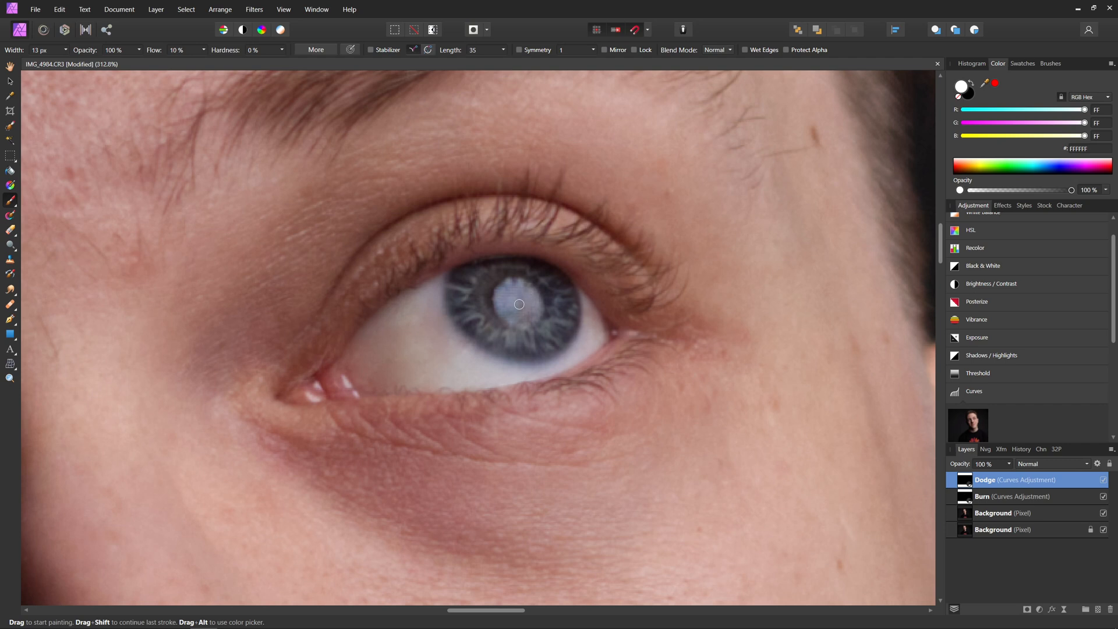
drag(518, 304, 518, 305)
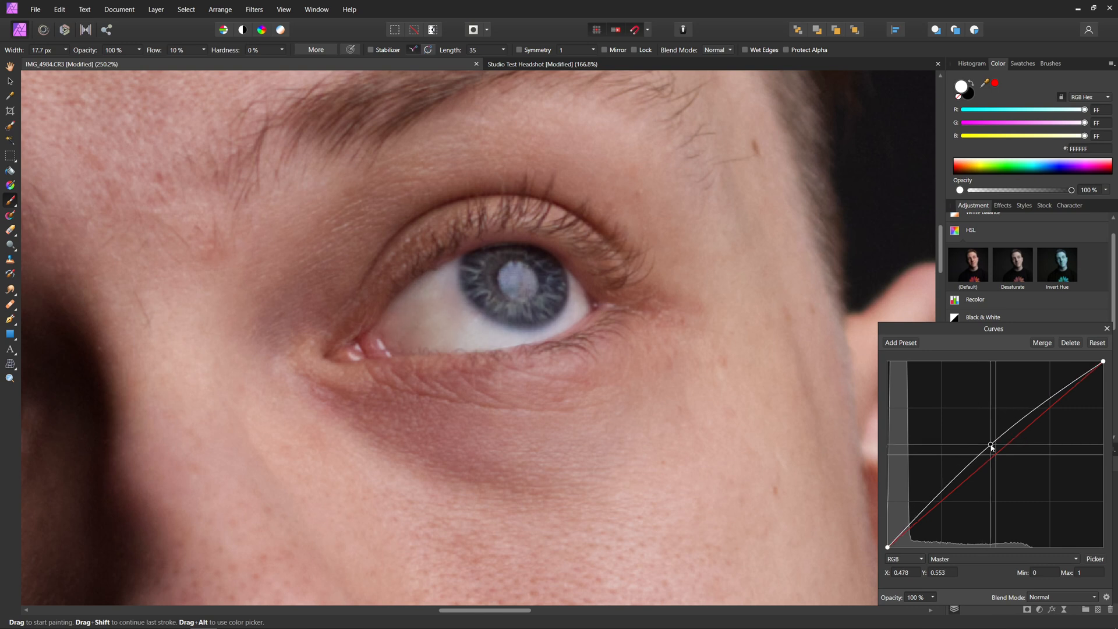
Lift the Dodge curve midpoint higher for stronger brightening, then reselect Dodge
drag(990, 447, 981, 435)
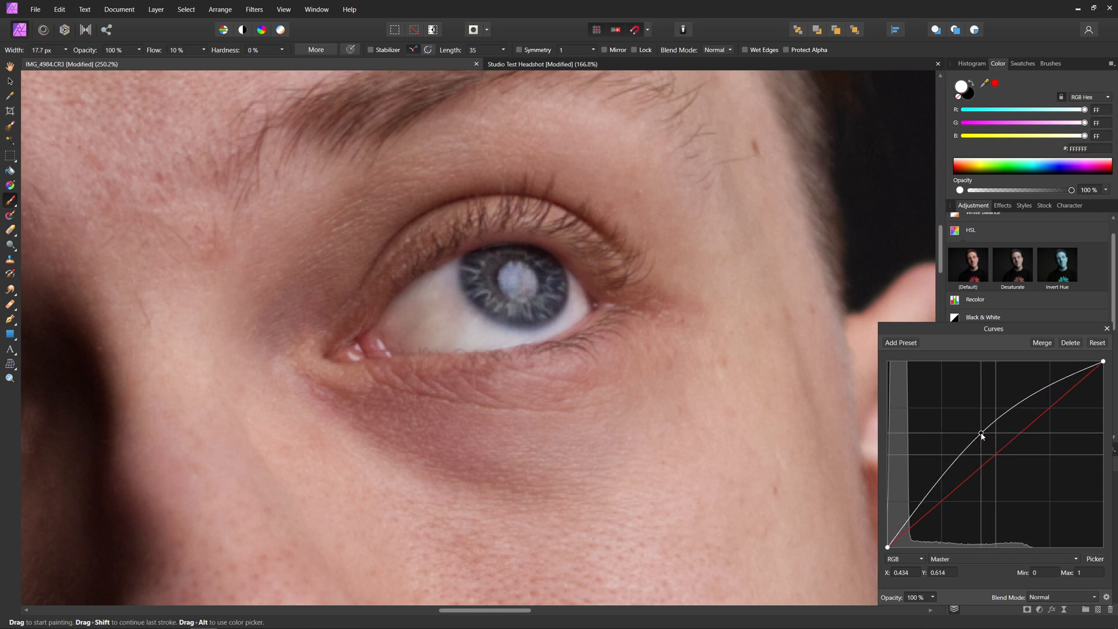
drag(981, 436, 980, 431)
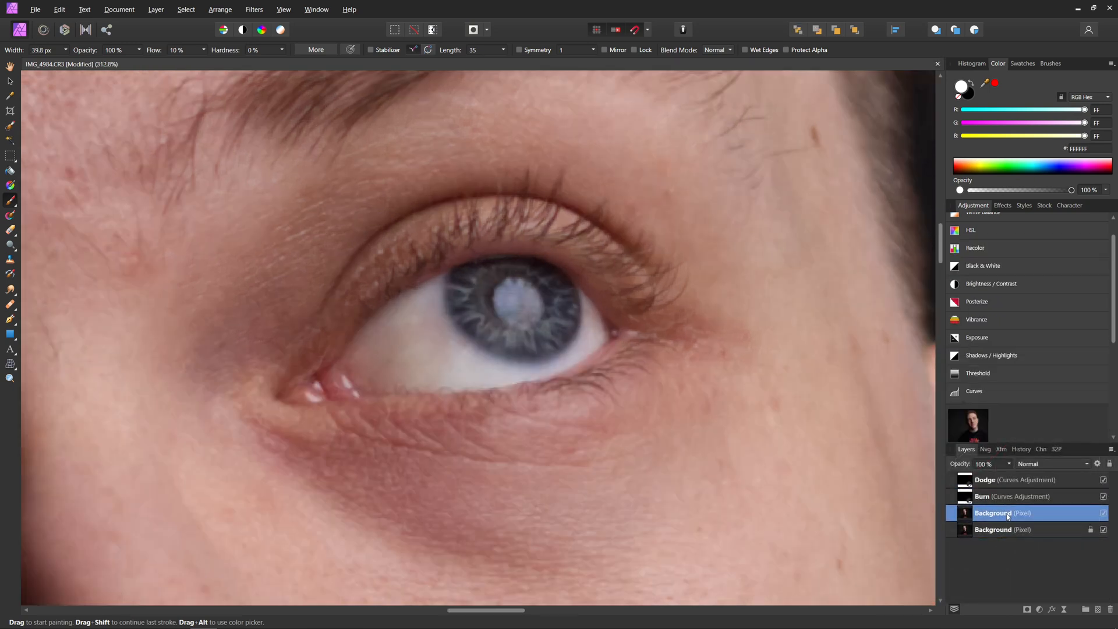
click(1014, 479)
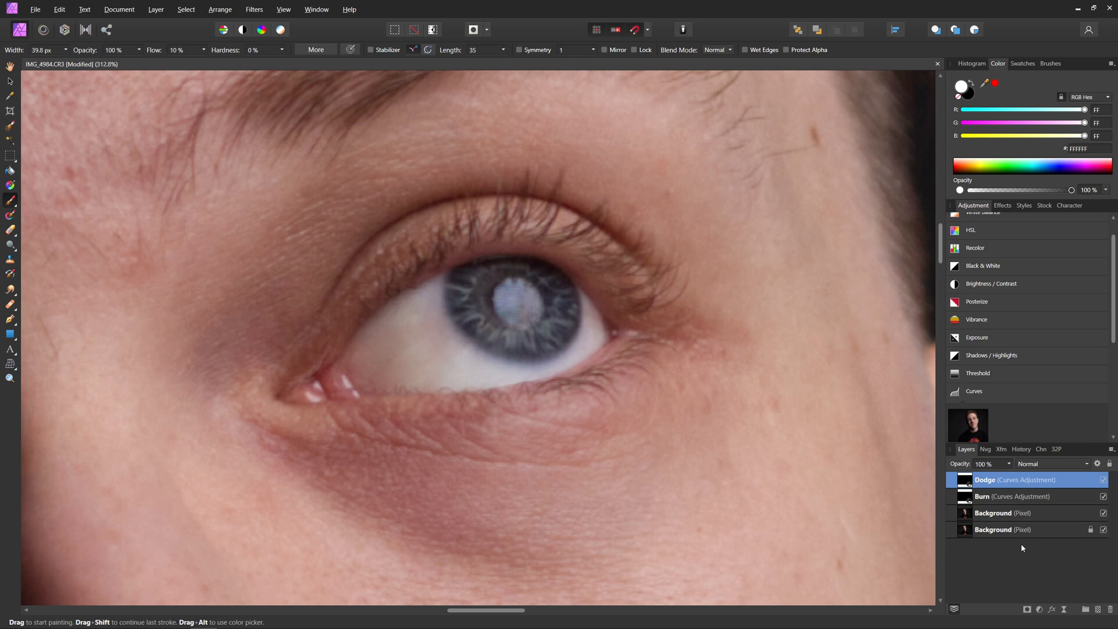
mouse_move(1016, 519)
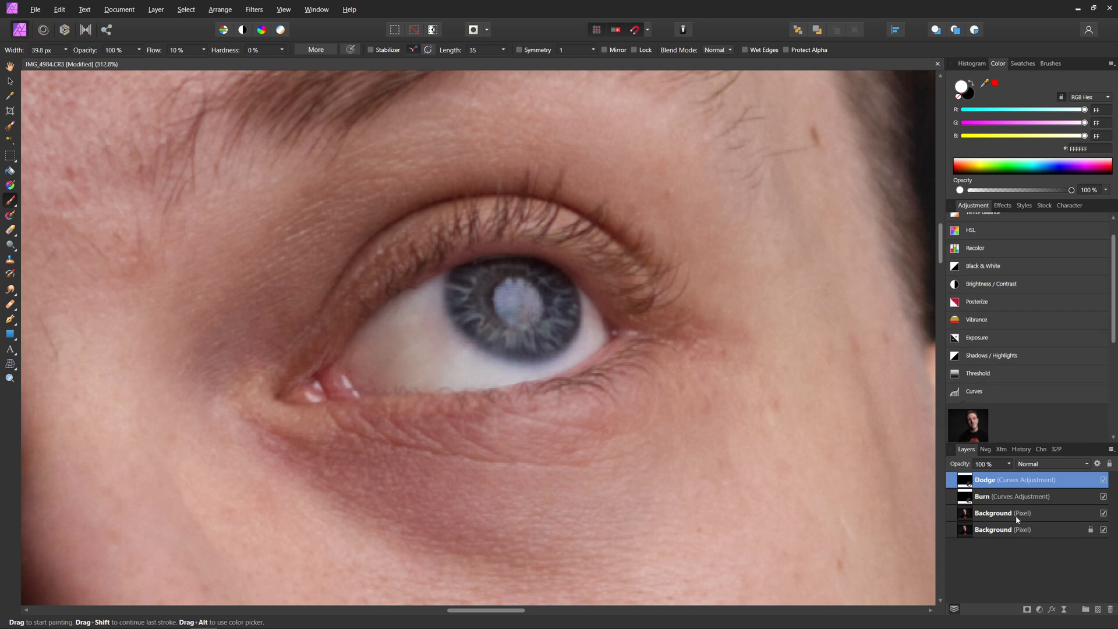
Add an HSL Shift adjustment with Saturation Shift at -40%
click(970, 229)
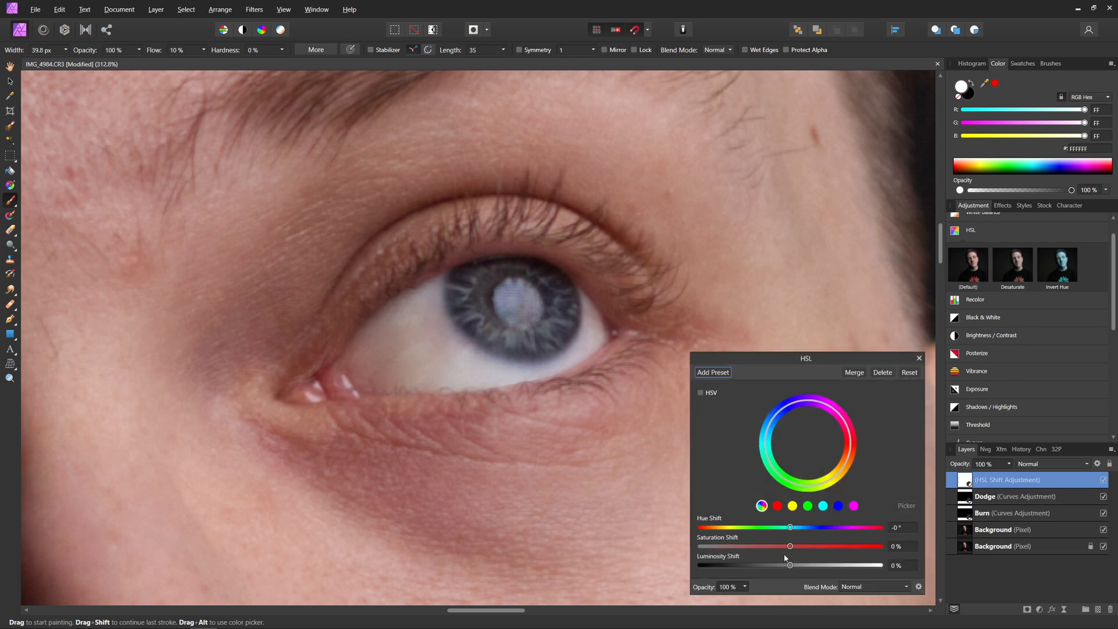
drag(789, 546, 777, 546)
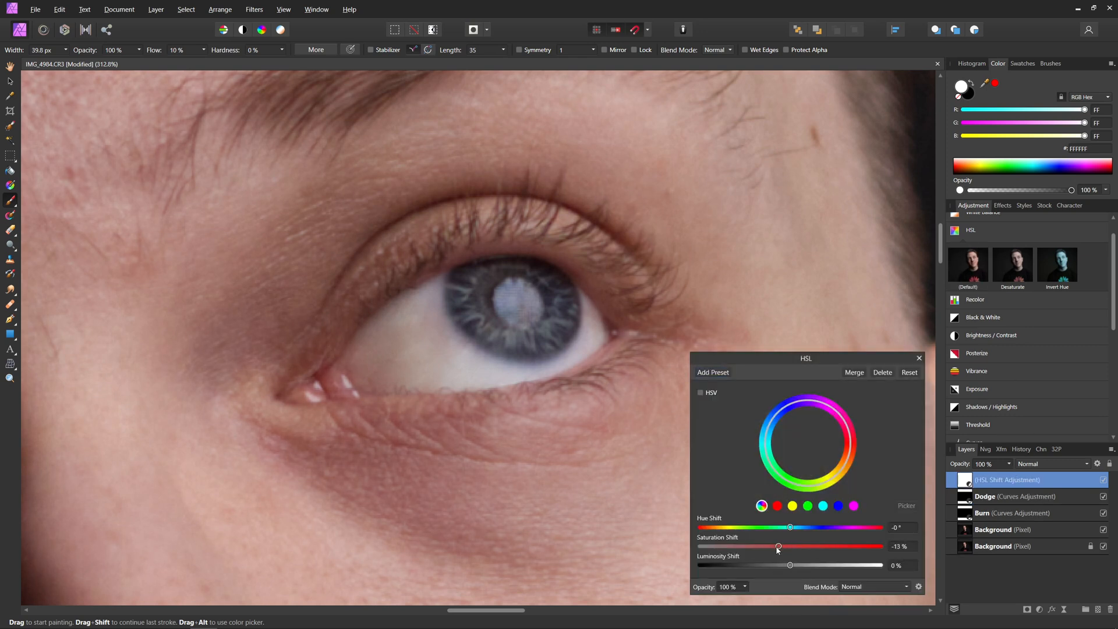
drag(777, 546, 755, 546)
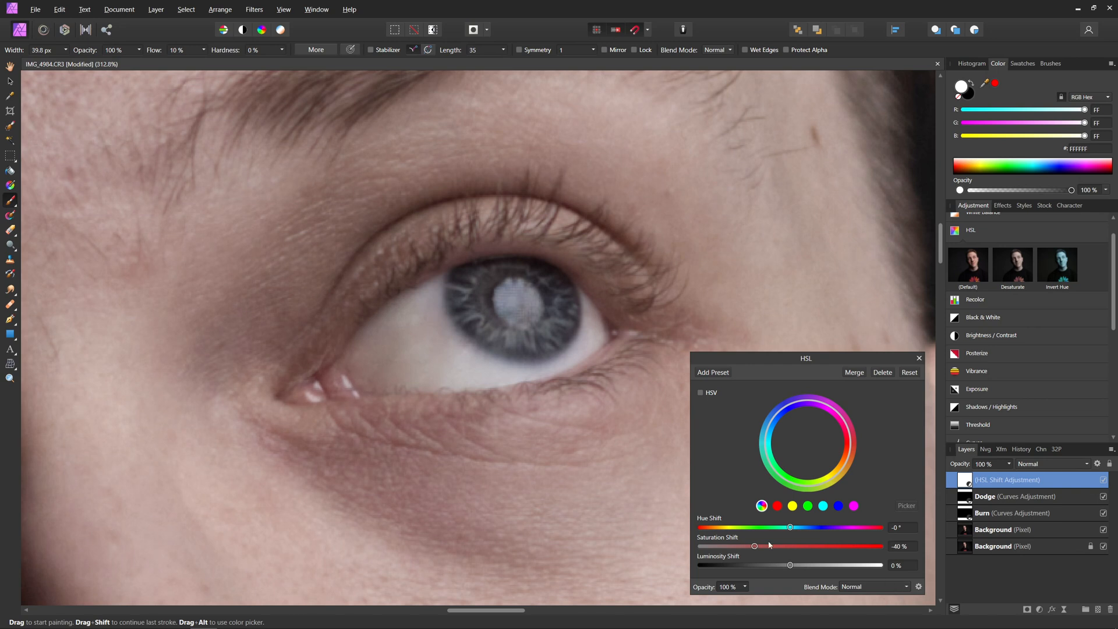
mouse_move(435, 370)
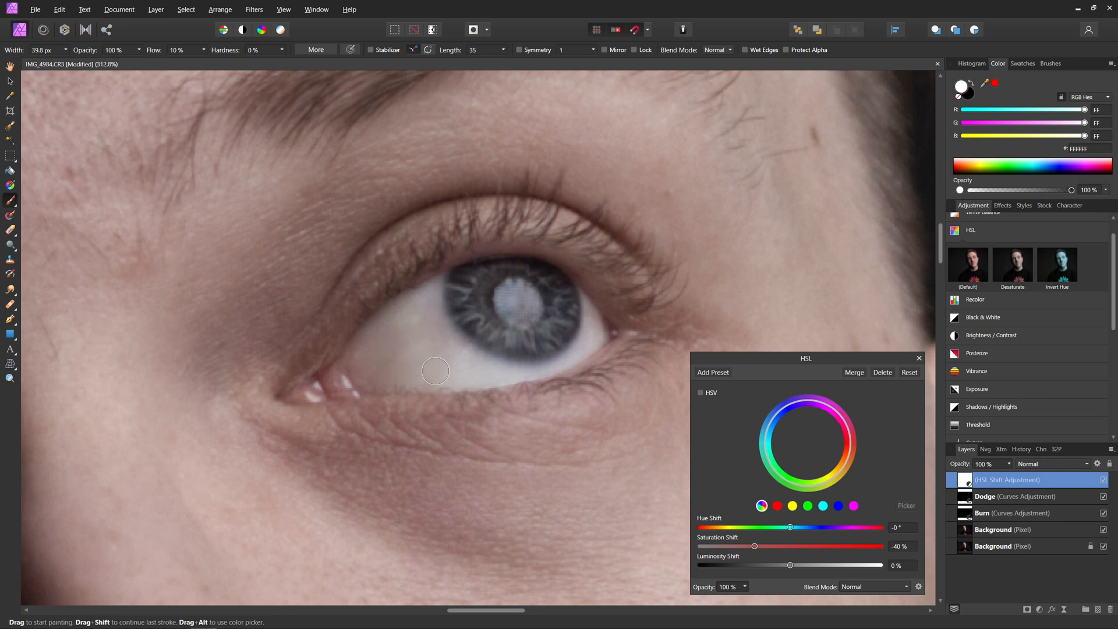
mouse_move(394, 360)
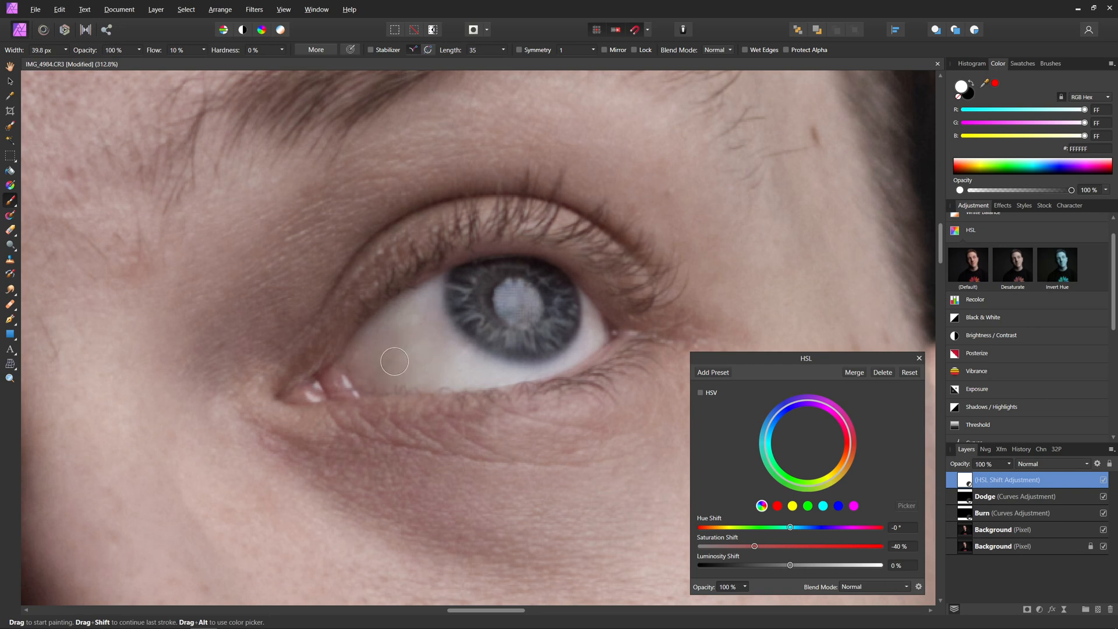
click(918, 358)
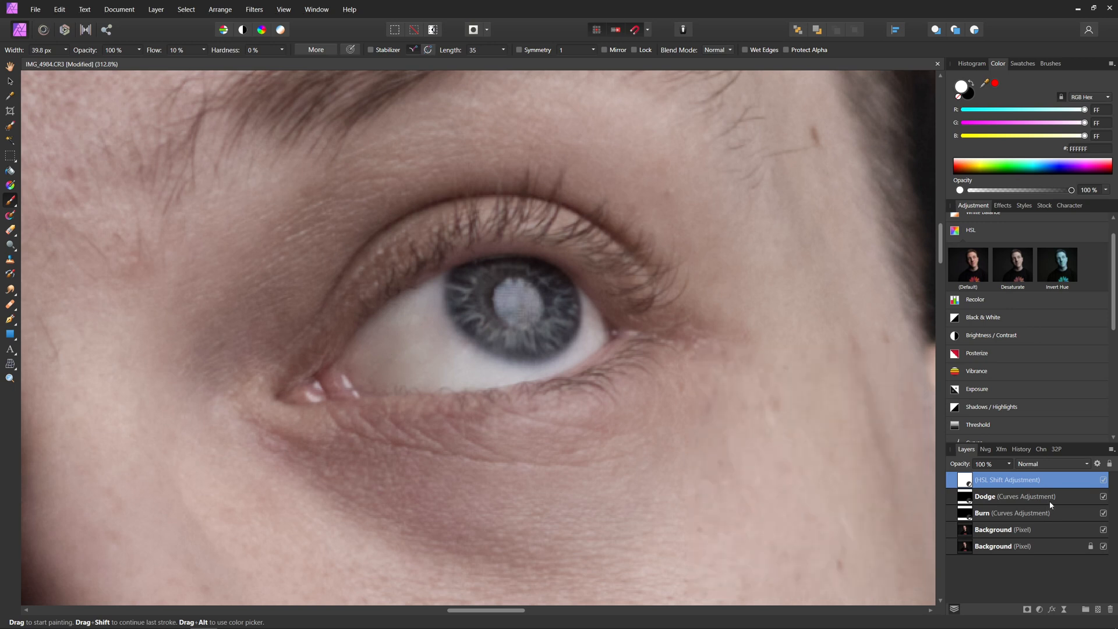
mouse_move(1031, 597)
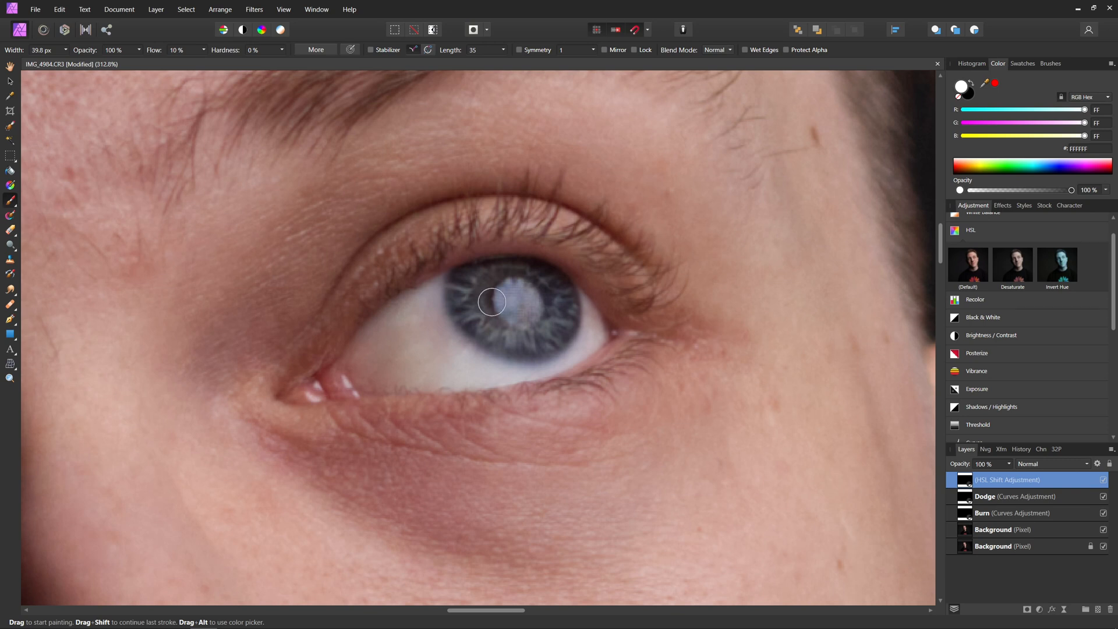
mouse_move(411, 326)
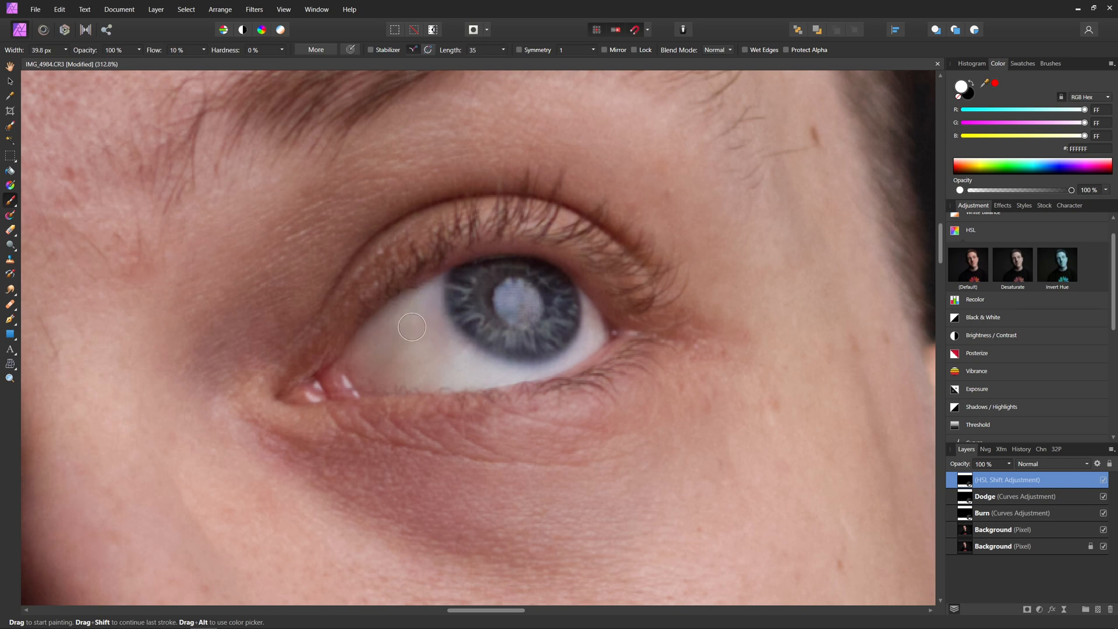
mouse_move(366, 371)
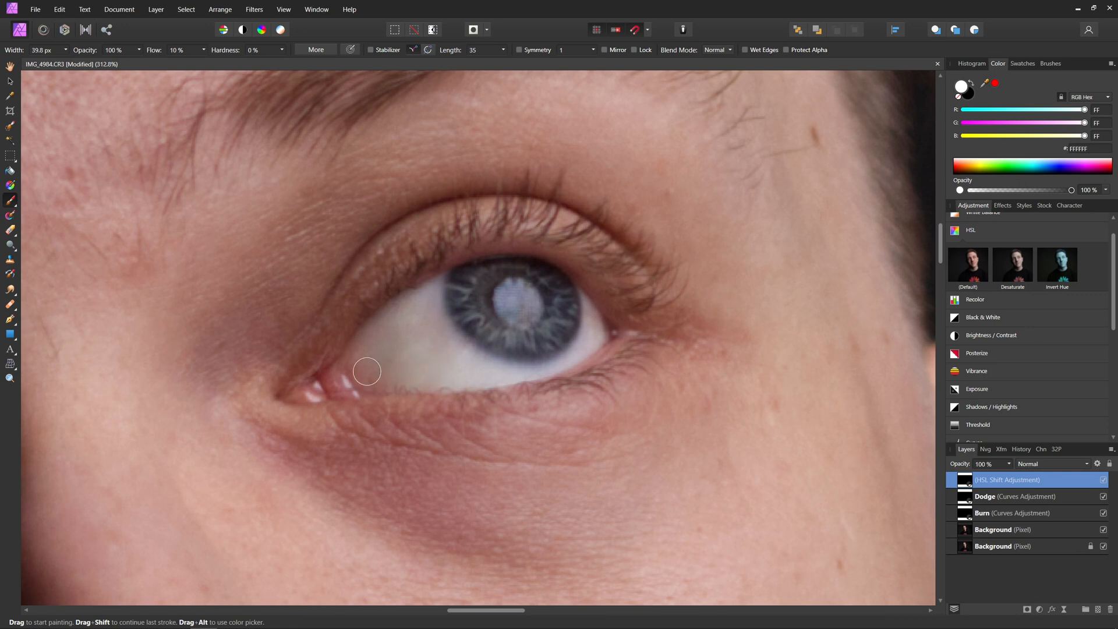
mouse_move(390, 373)
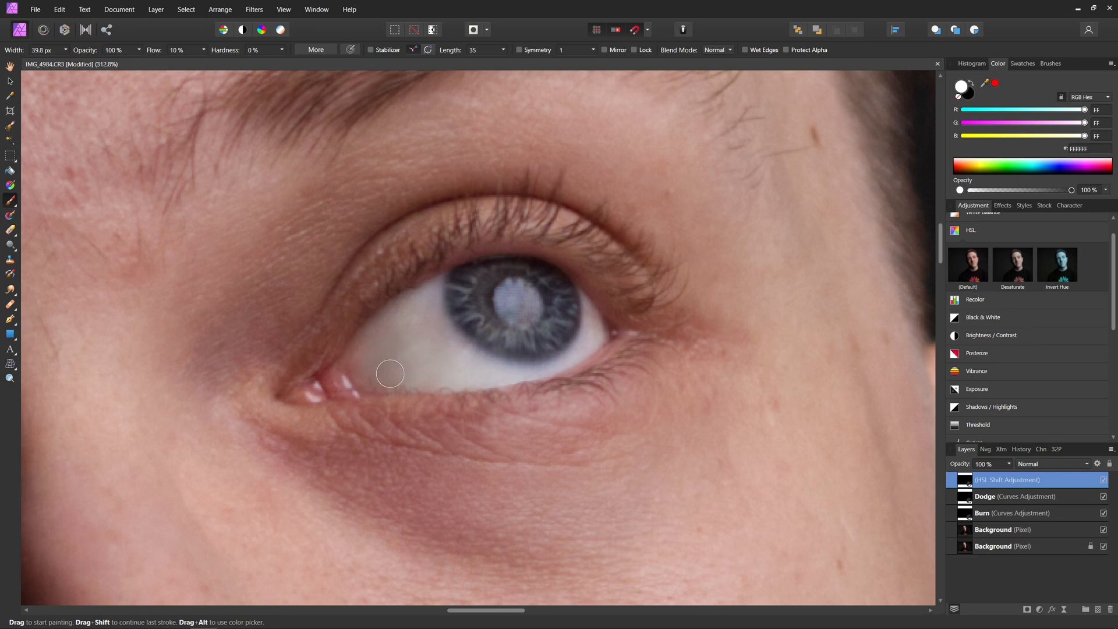
mouse_move(594, 326)
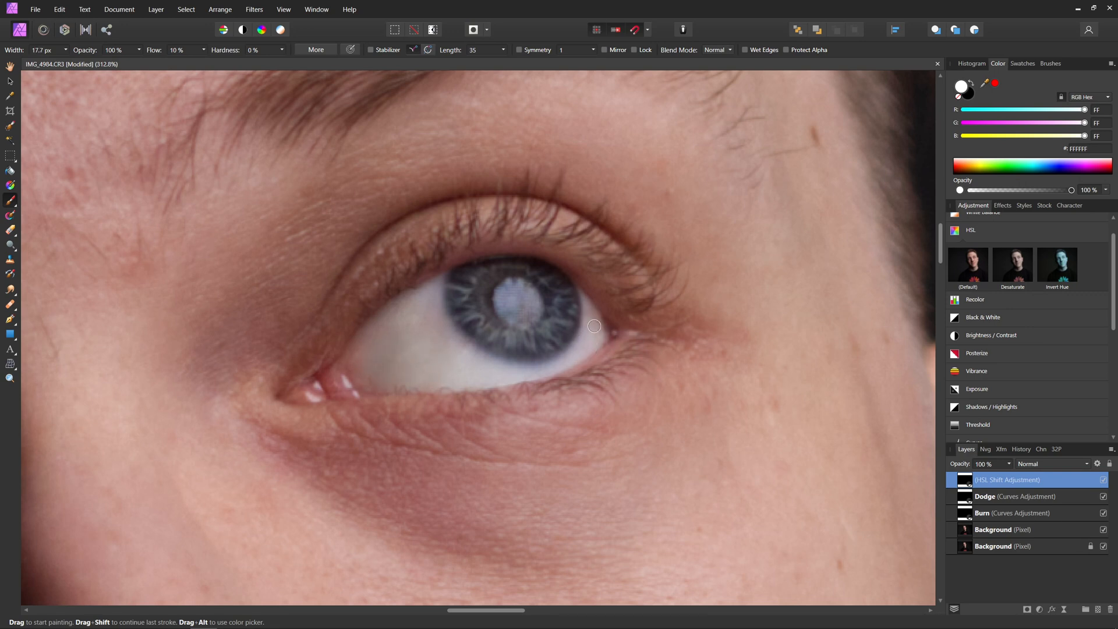
mouse_move(590, 342)
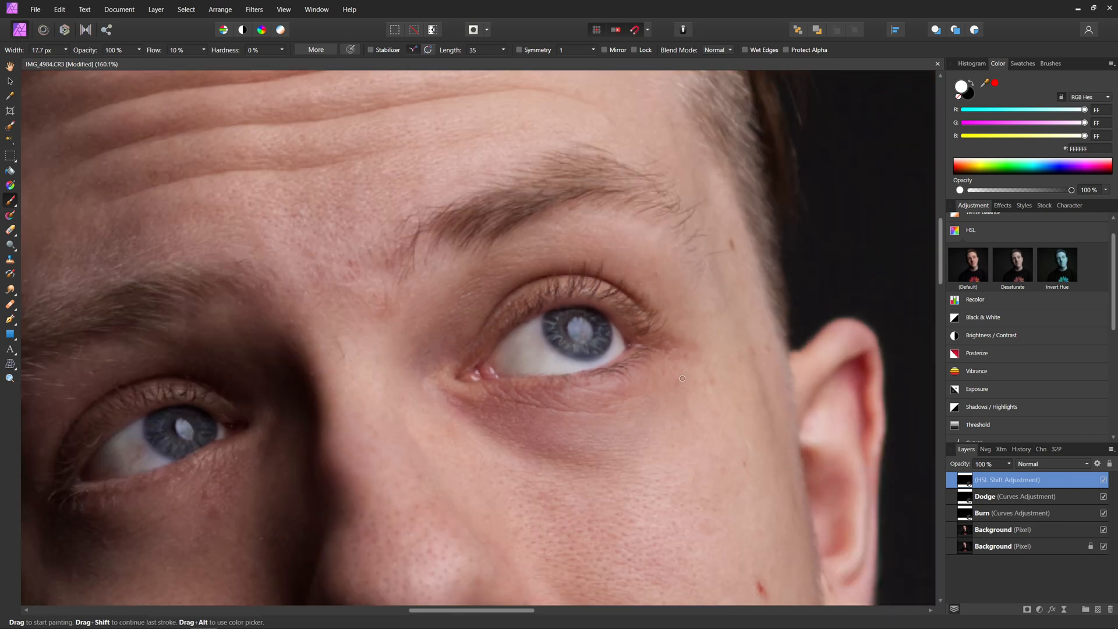
Zoom out over the whole portrait, then zoom back in on the eyes
scroll(down, 3)
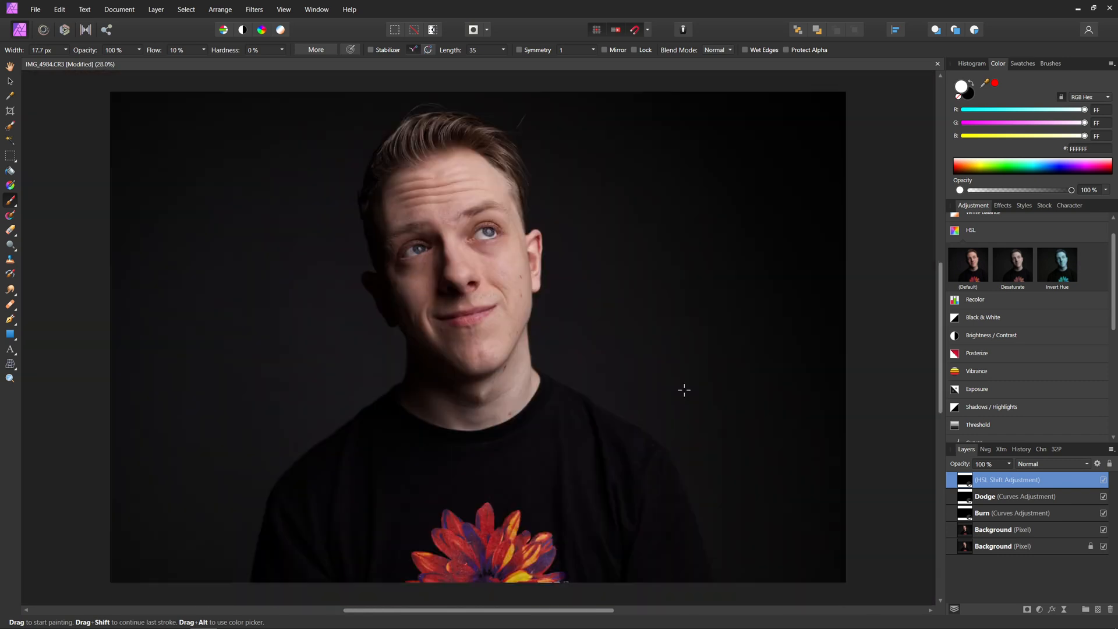
click(1006, 546)
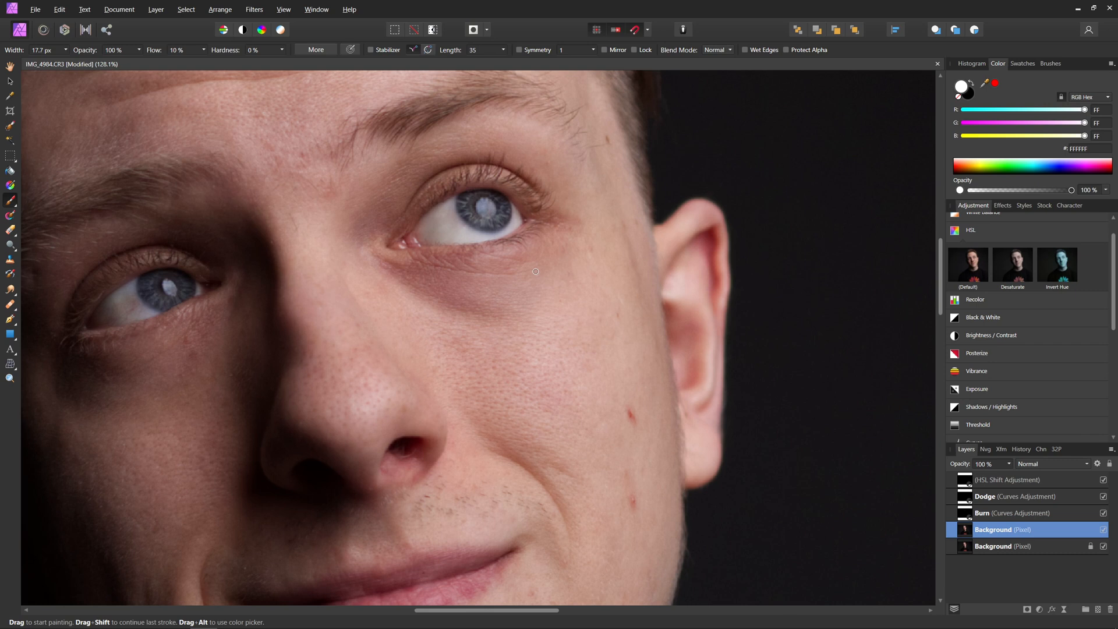
mouse_move(1098, 470)
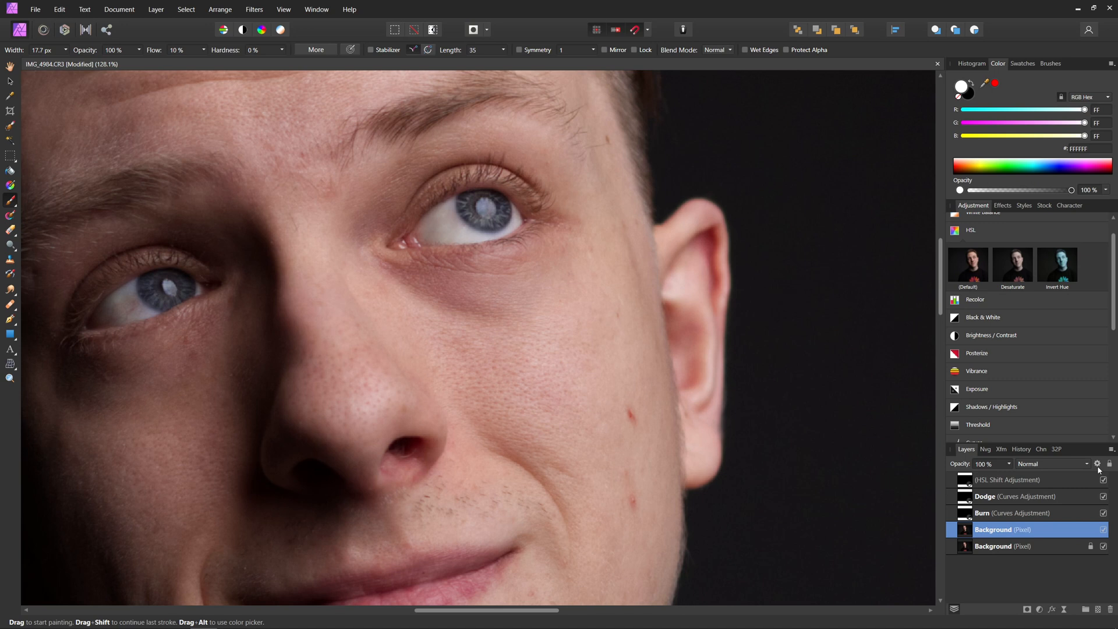
mouse_move(202, 403)
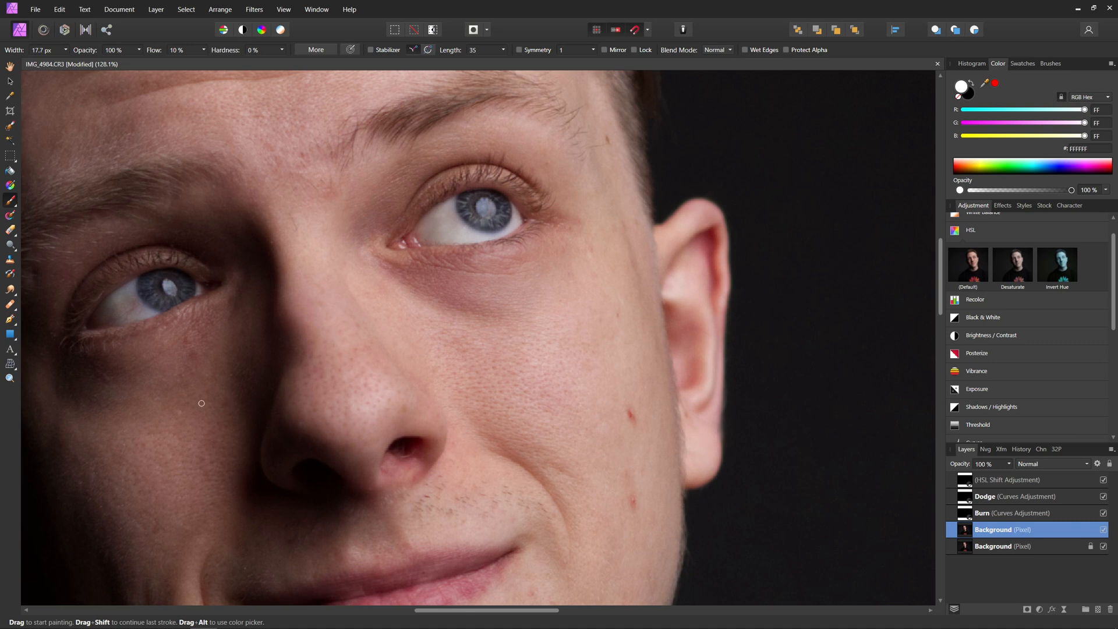
mouse_move(862, 455)
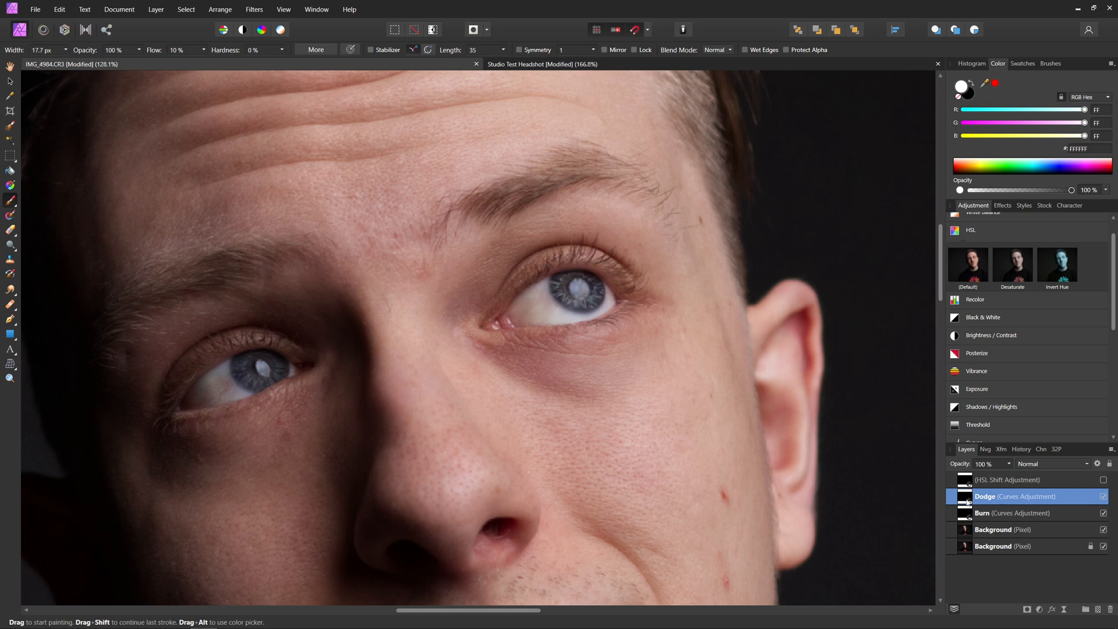
Raise the Dodge layer's curve point further to brighten the iris highlights more
double_click(963, 495)
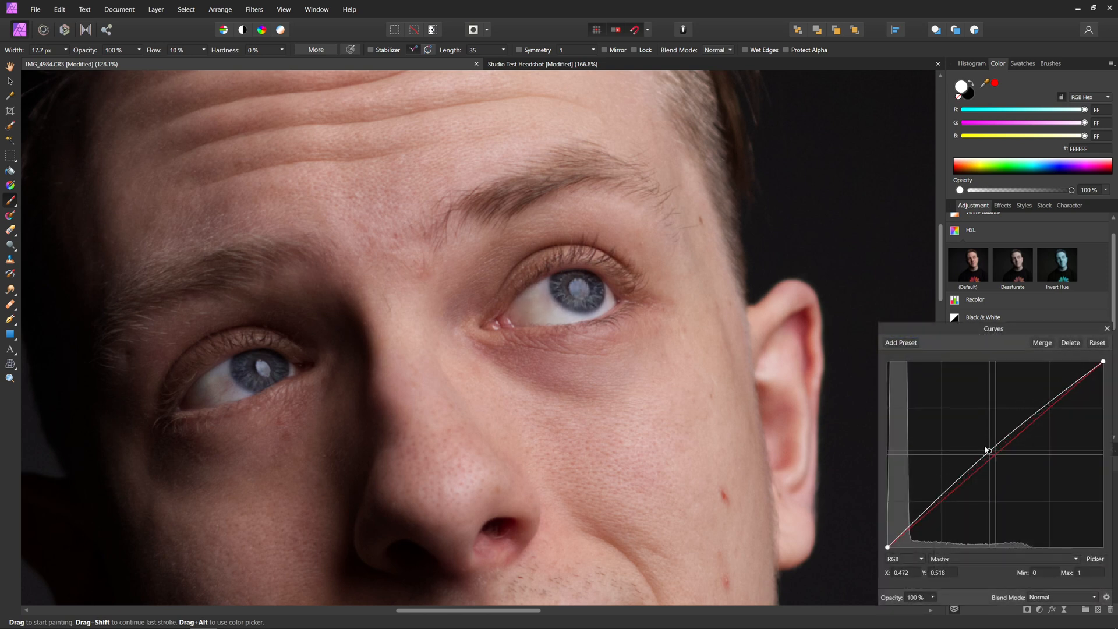
drag(986, 450, 986, 438)
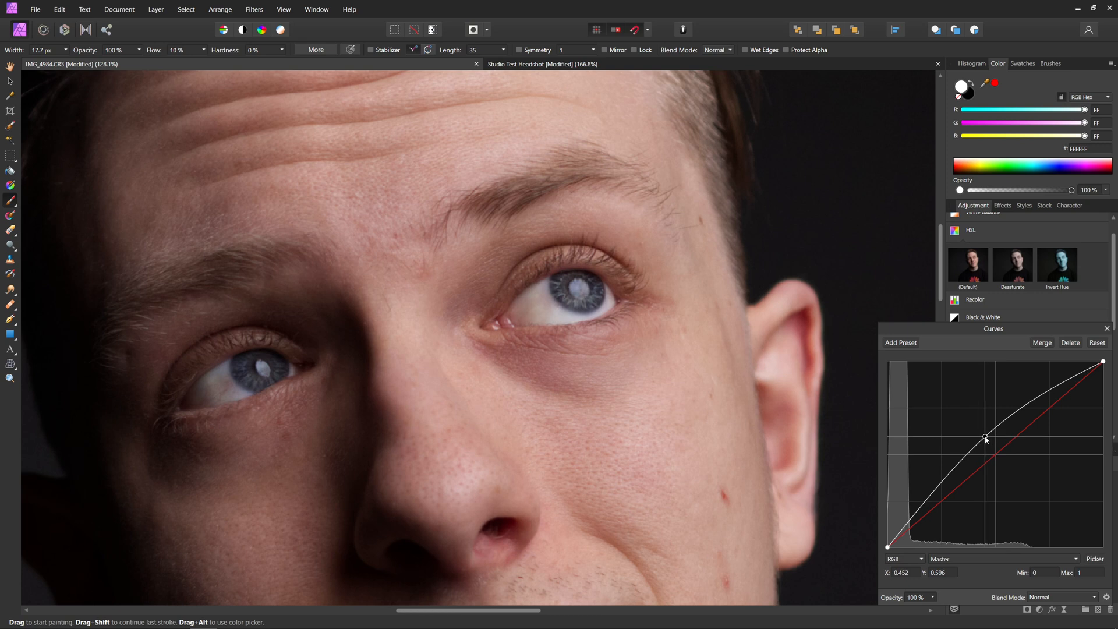
drag(985, 437, 981, 435)
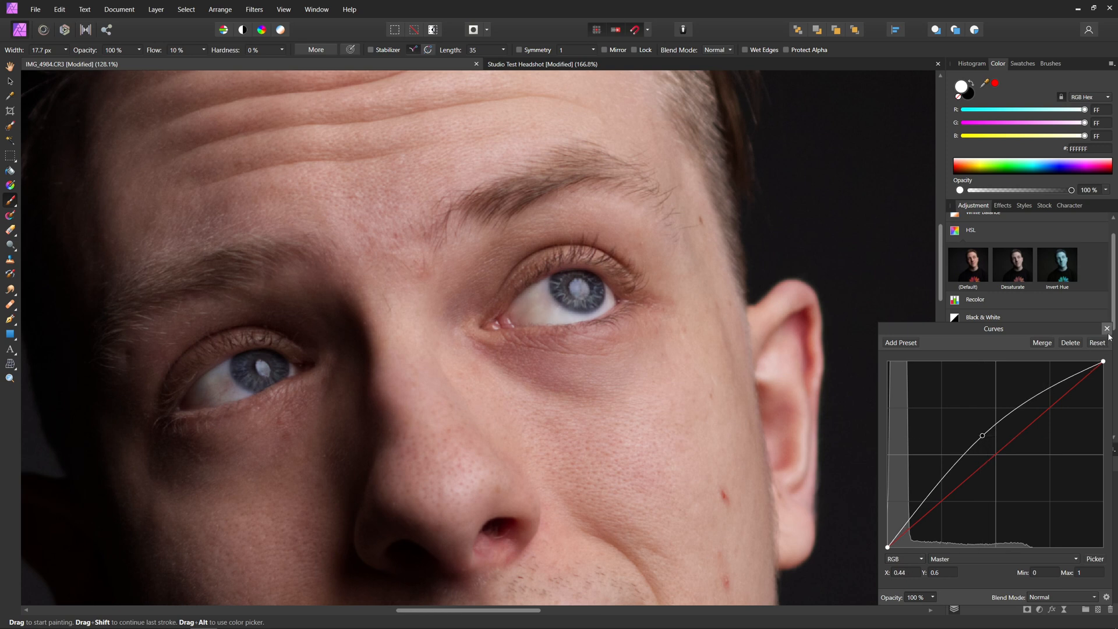
click(1107, 329)
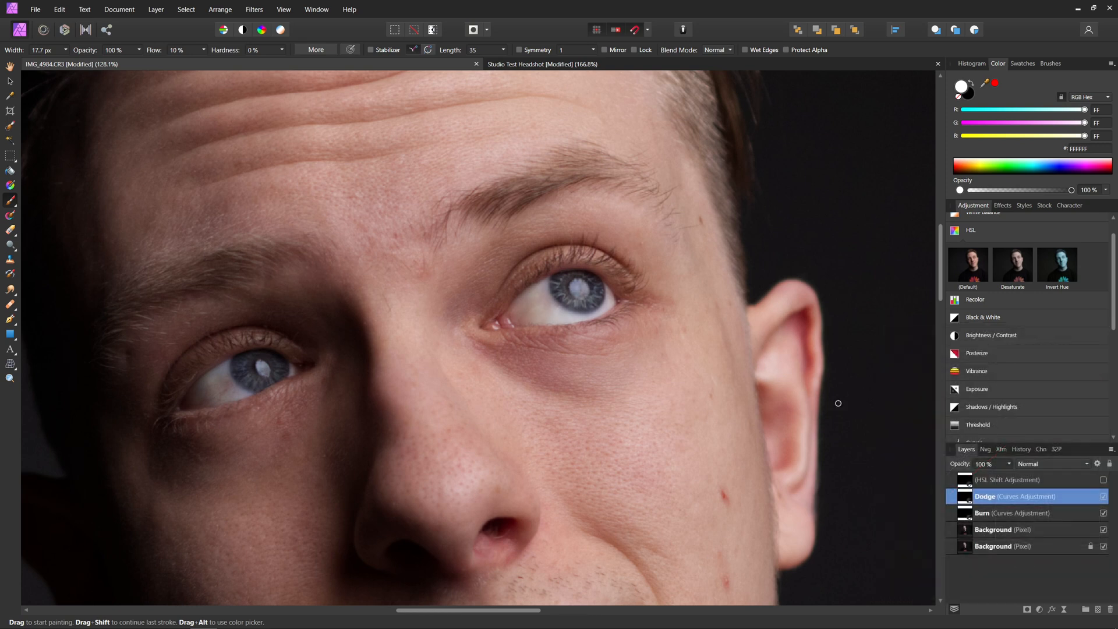